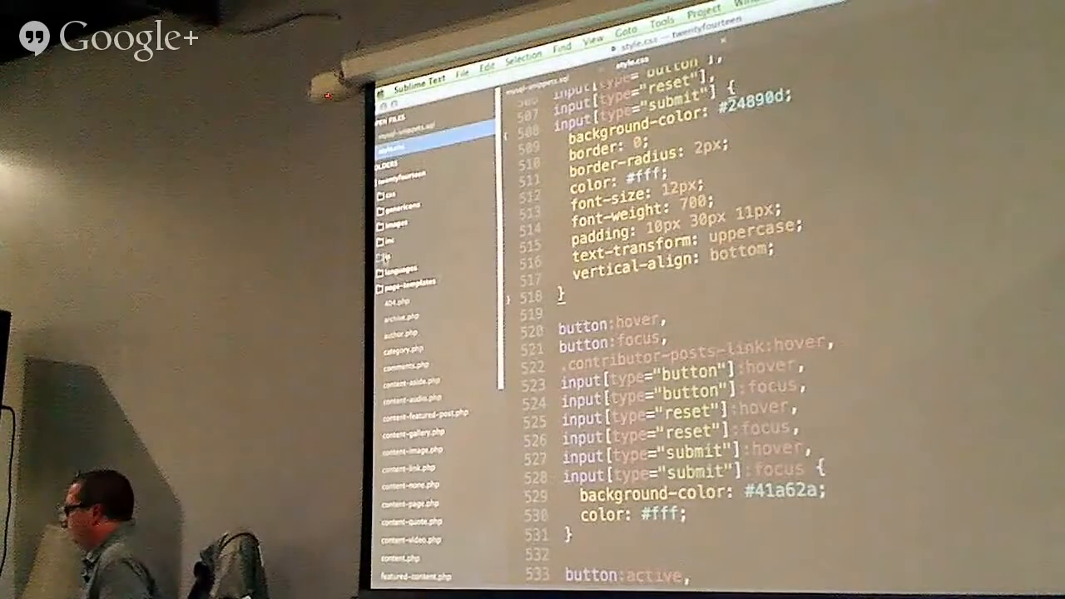
# Switch from Sublime Text to the WordPress dashboard in Chrome and hover the Appearance menu.
pyautogui.click(389, 257)
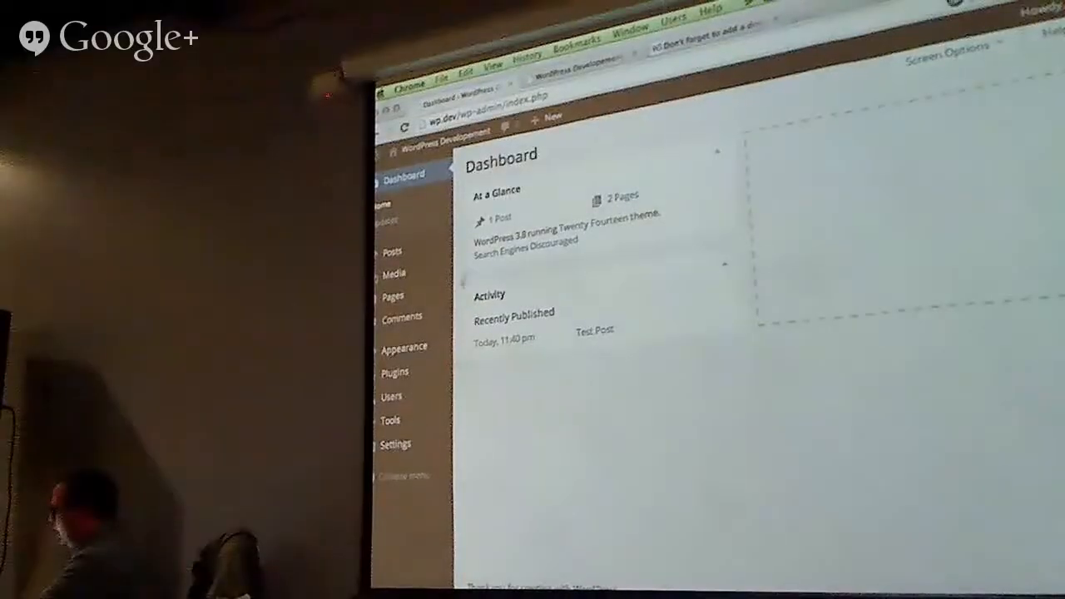
pyautogui.click(405, 348)
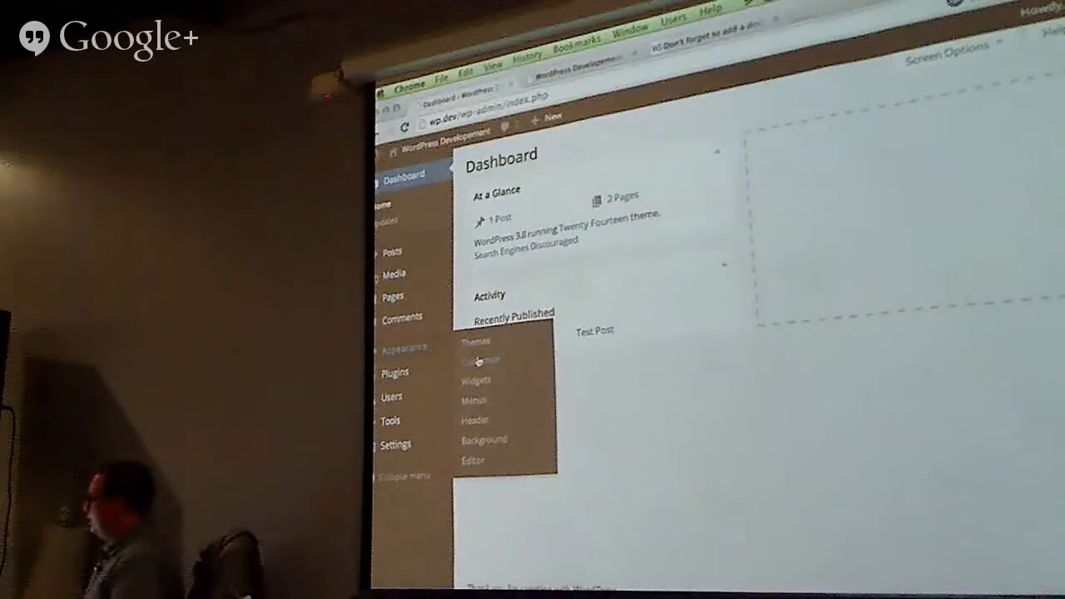
# In Appearance > Customize, edit Site Title & Tagline with the tagline 'This is a test'.
pyautogui.click(480, 360)
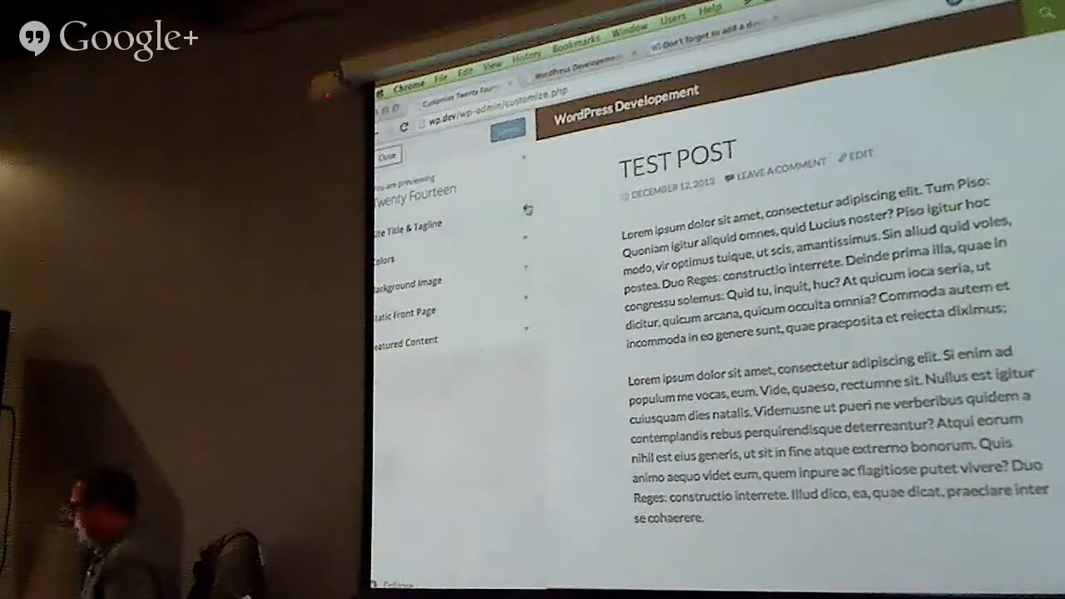
pyautogui.click(403, 223)
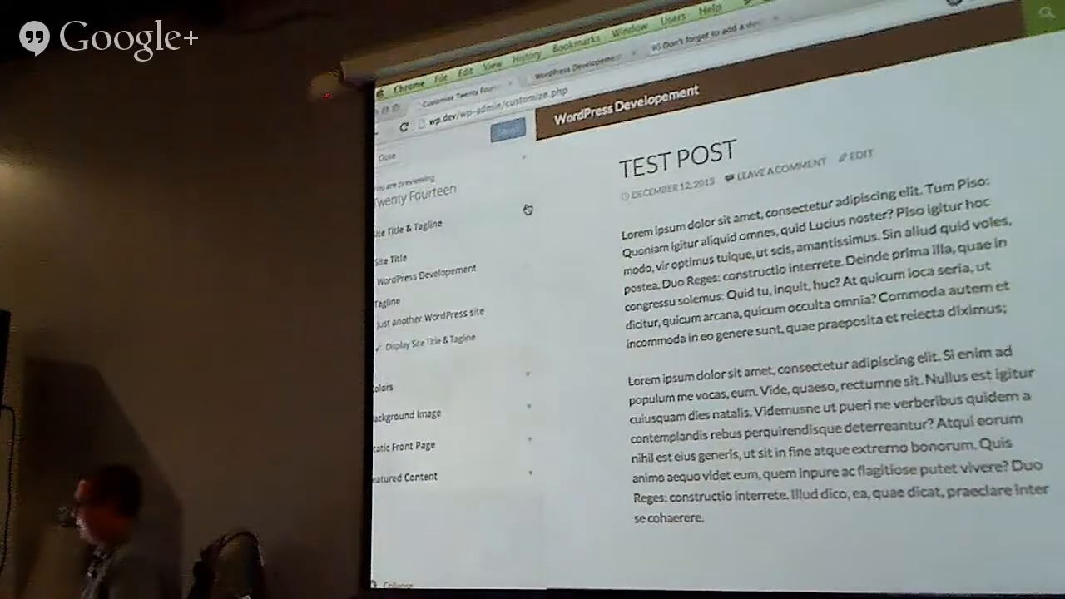
pyautogui.click(402, 224)
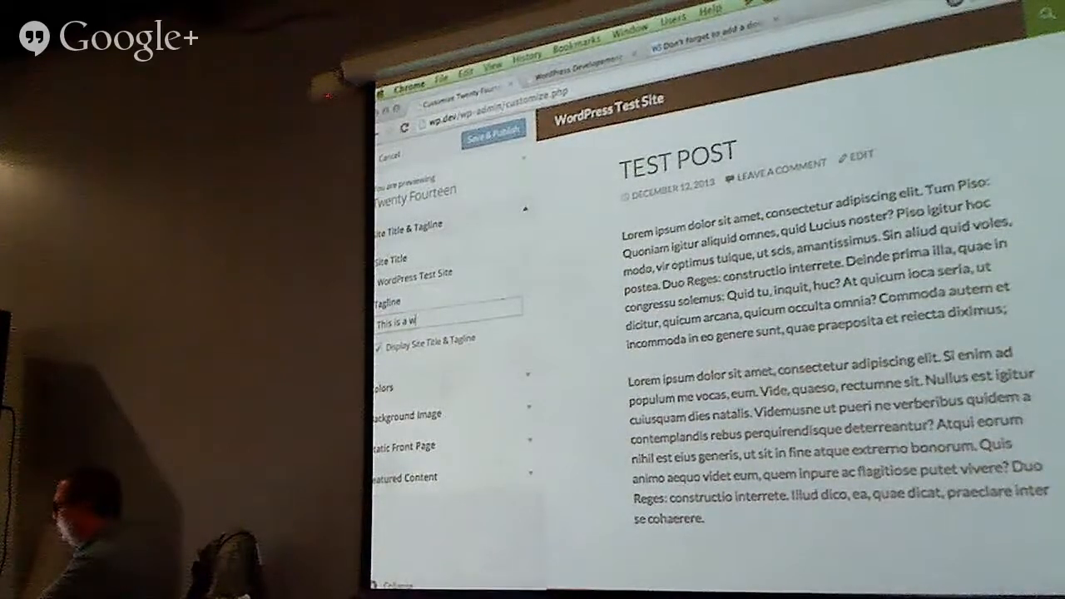
pyautogui.write('This is a test')
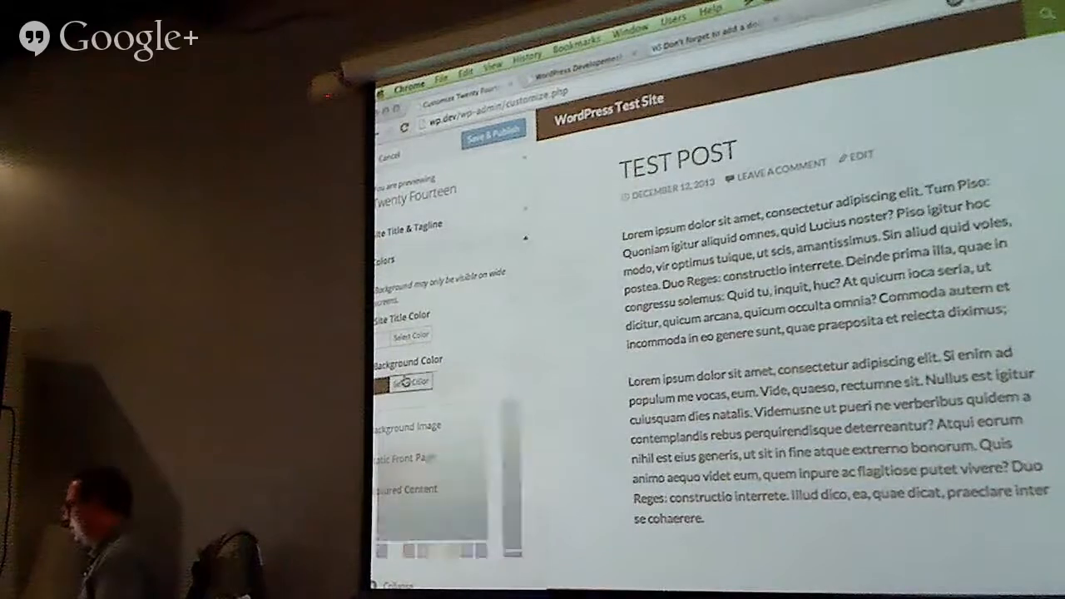
# Under Colors, choose a yellow Site Title Color in the customizer.
pyautogui.click(409, 381)
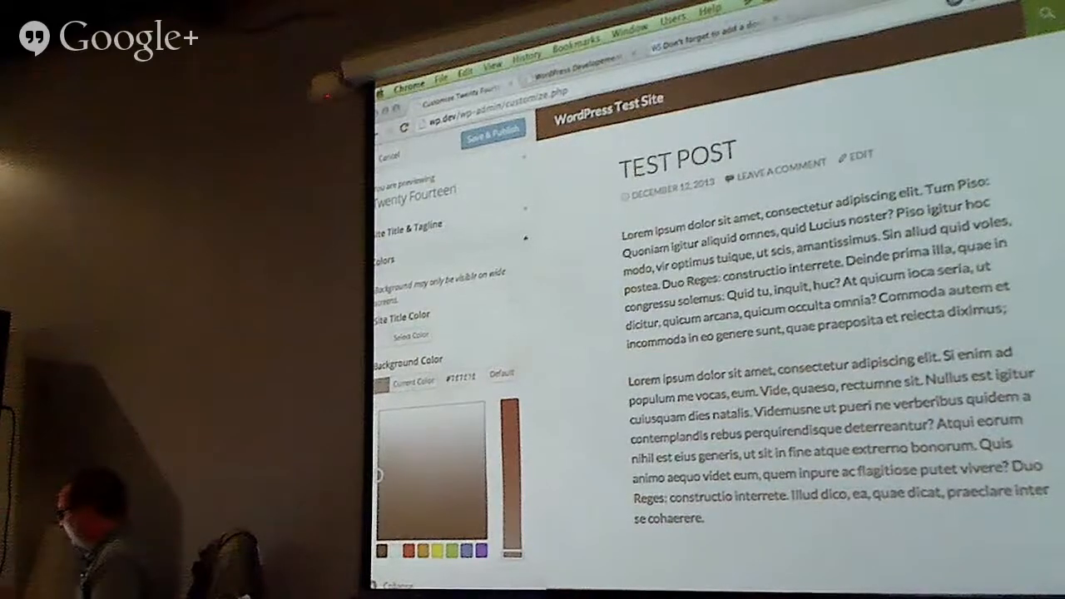
pyautogui.click(409, 335)
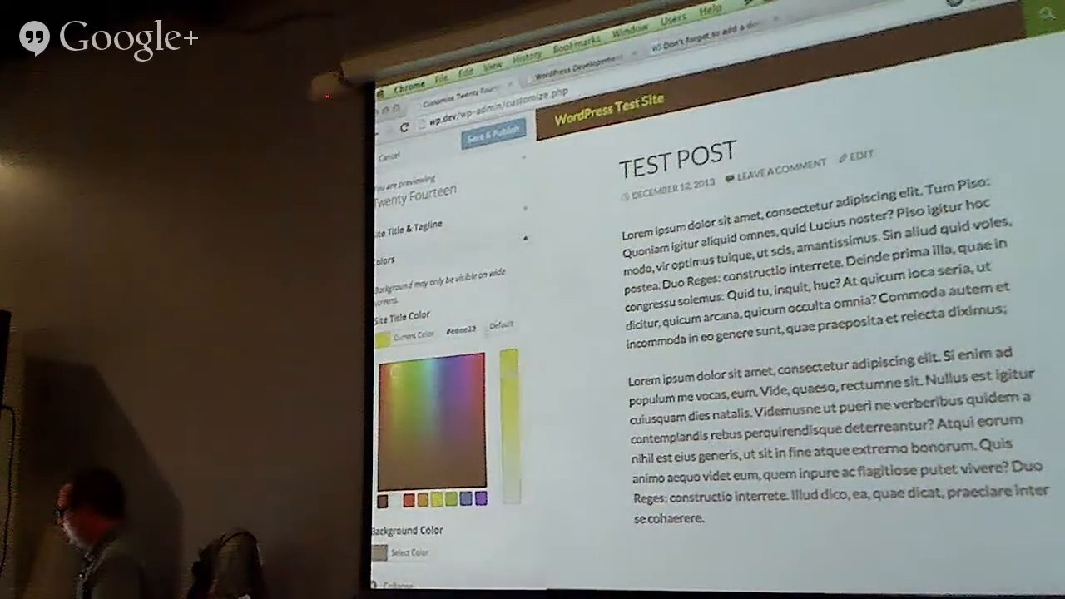
pyautogui.click(503, 323)
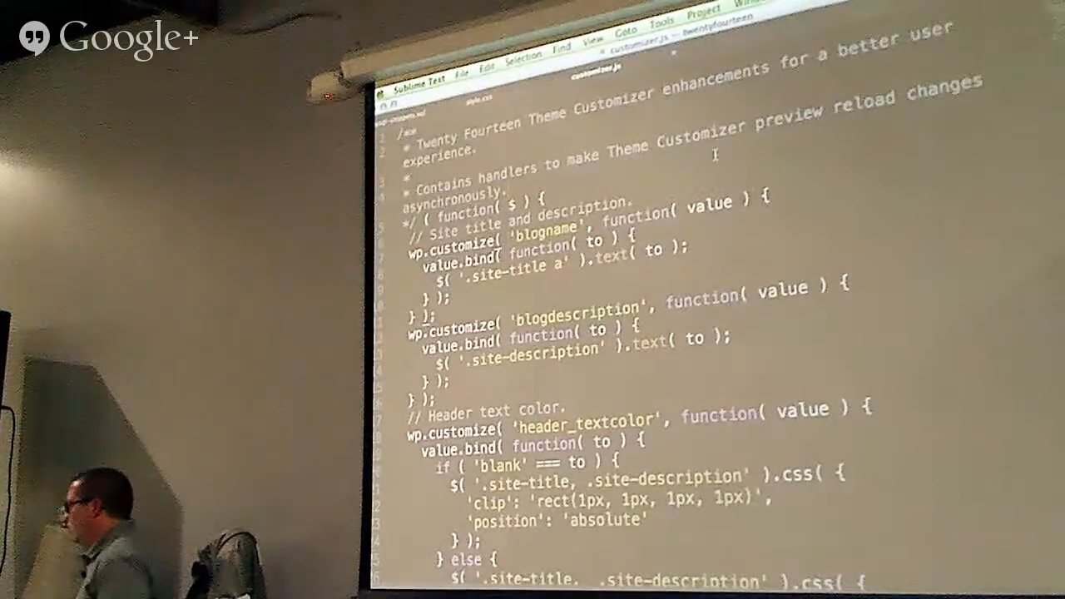
# Scroll through customizer.js in Sublime Text to review the wp.customize blocks.
pyautogui.scroll(3)
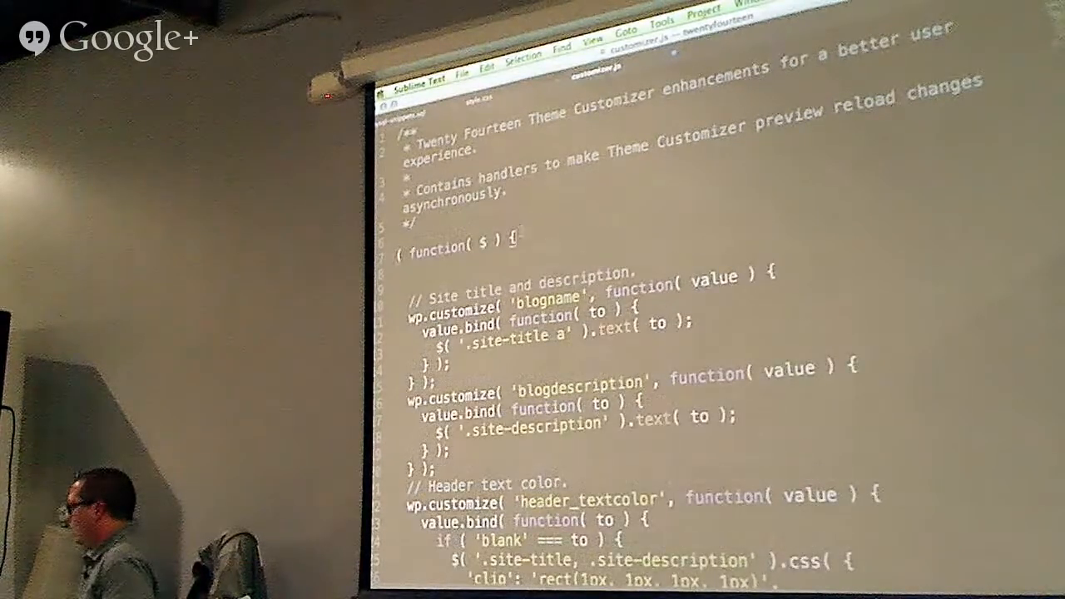
pyautogui.scroll(-3)
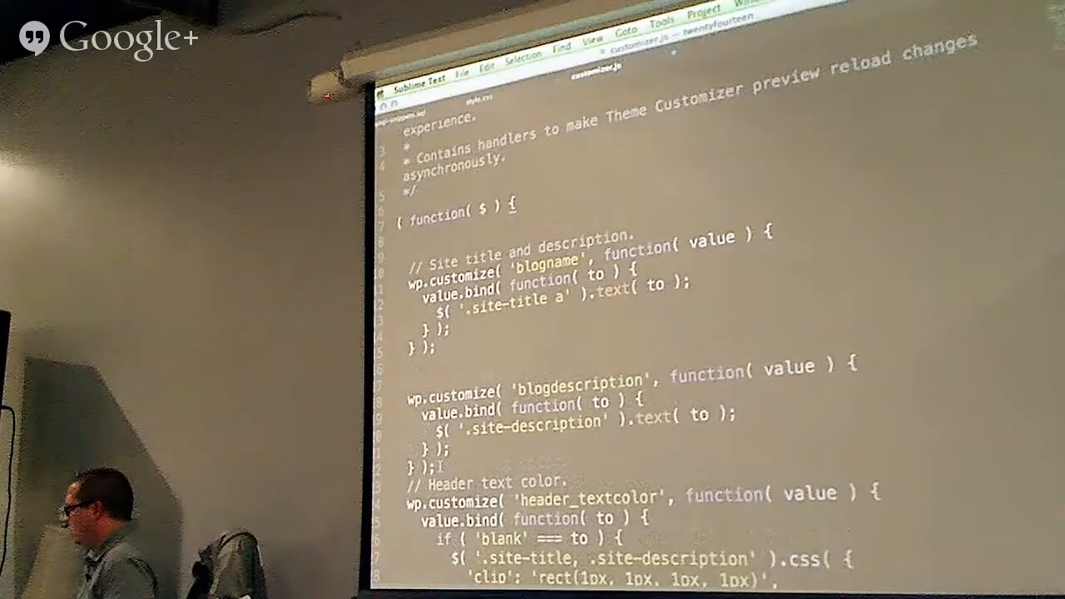
pyautogui.scroll(-3)
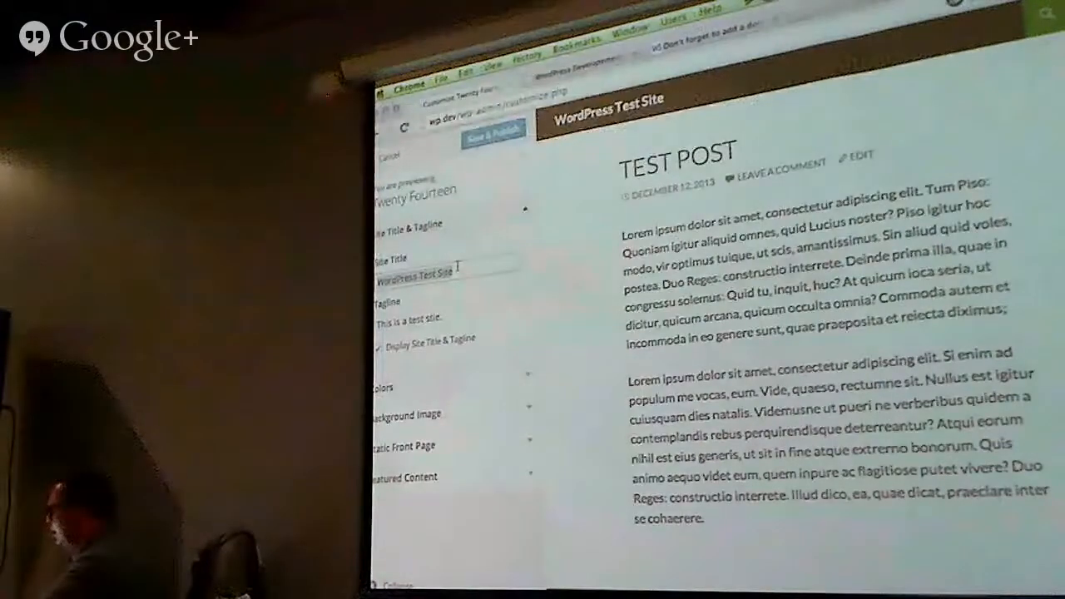
pyautogui.moveTo(603, 293)
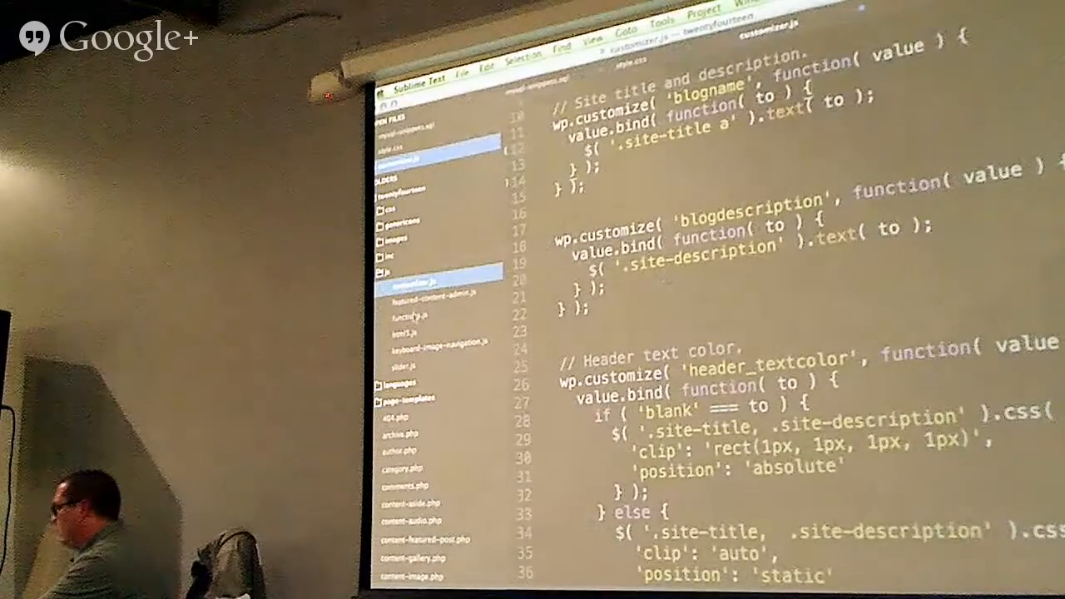
# Select customizer.js in the Twenty Fourteen js folder of the Sublime Text sidebar.
pyautogui.click(418, 330)
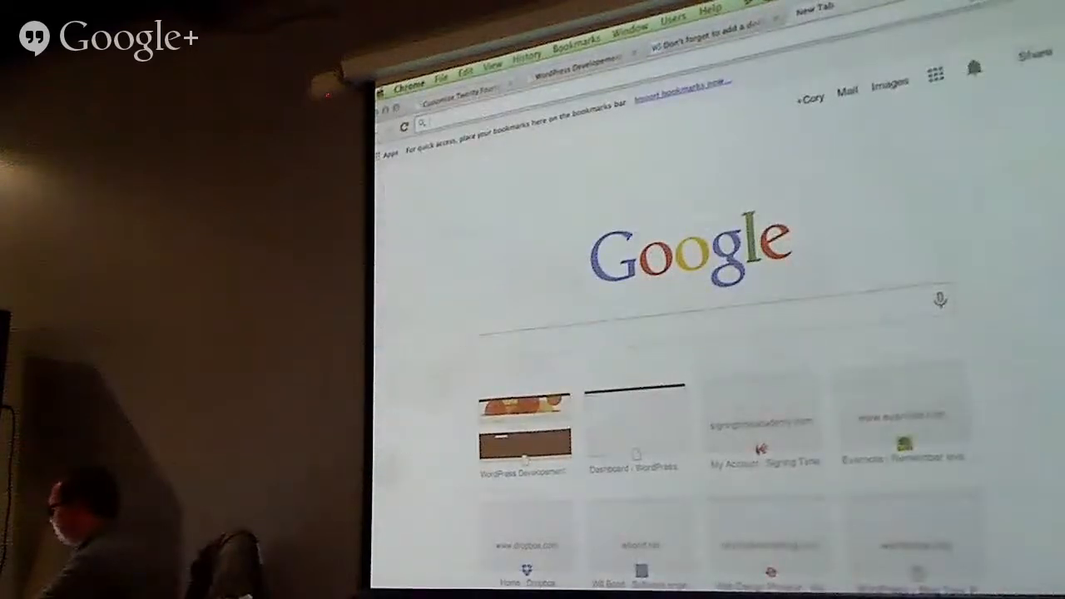
# Search Google for wp_enqueue_script and open the WordPress Codex result.
pyautogui.write('wp_enqueue_script')
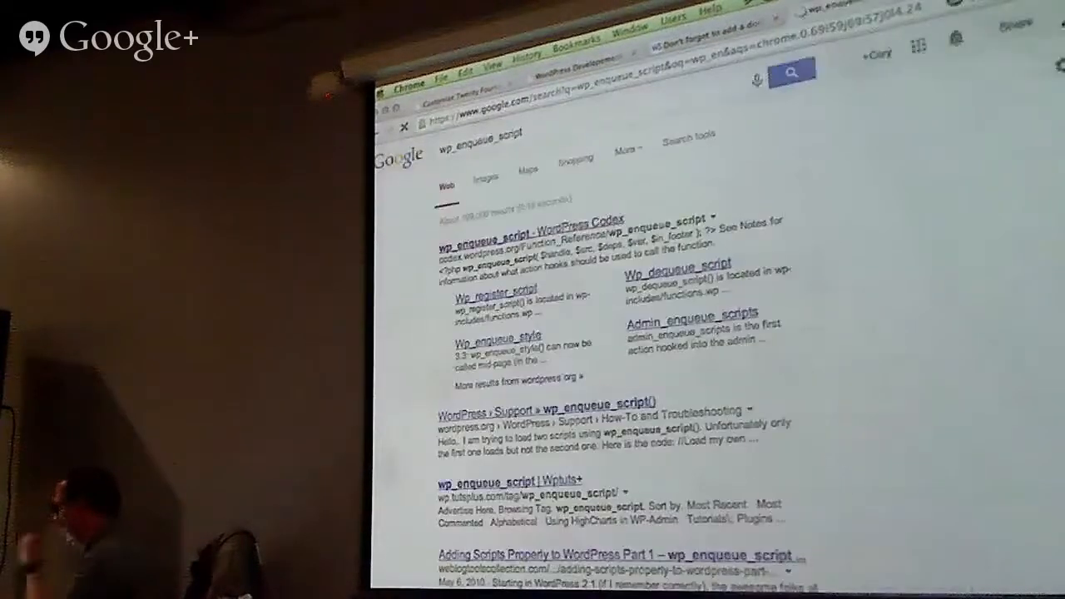
pyautogui.click(528, 223)
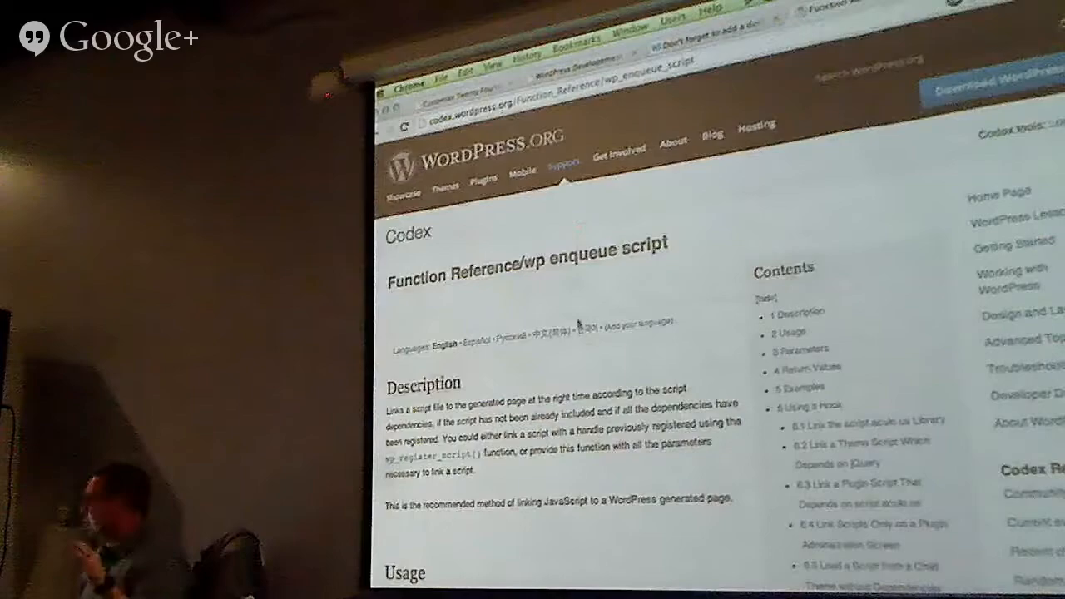
pyautogui.scroll(-3)
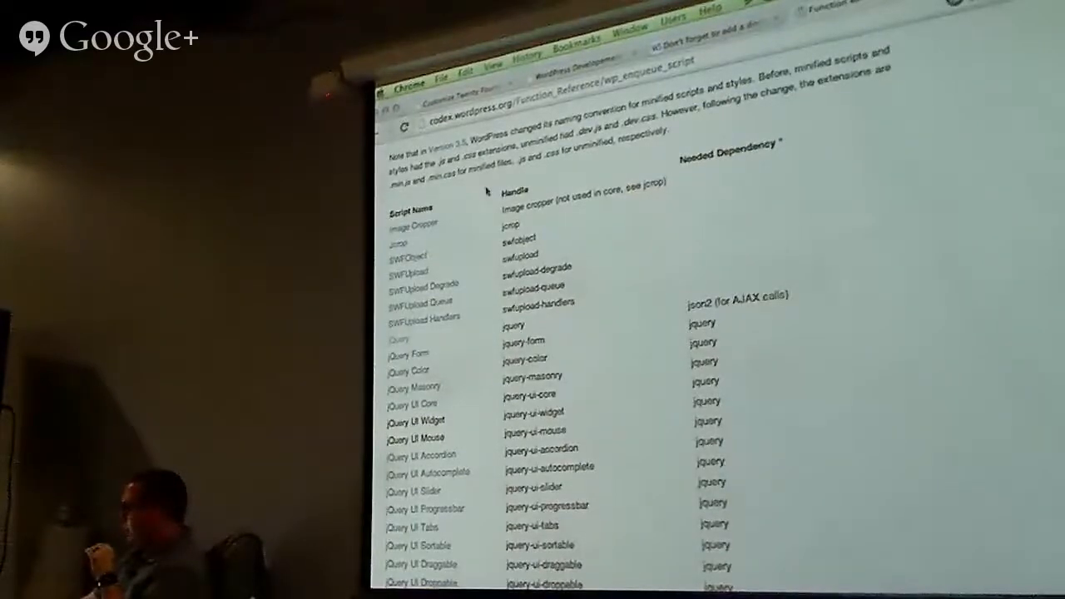
pyautogui.scroll(-3)
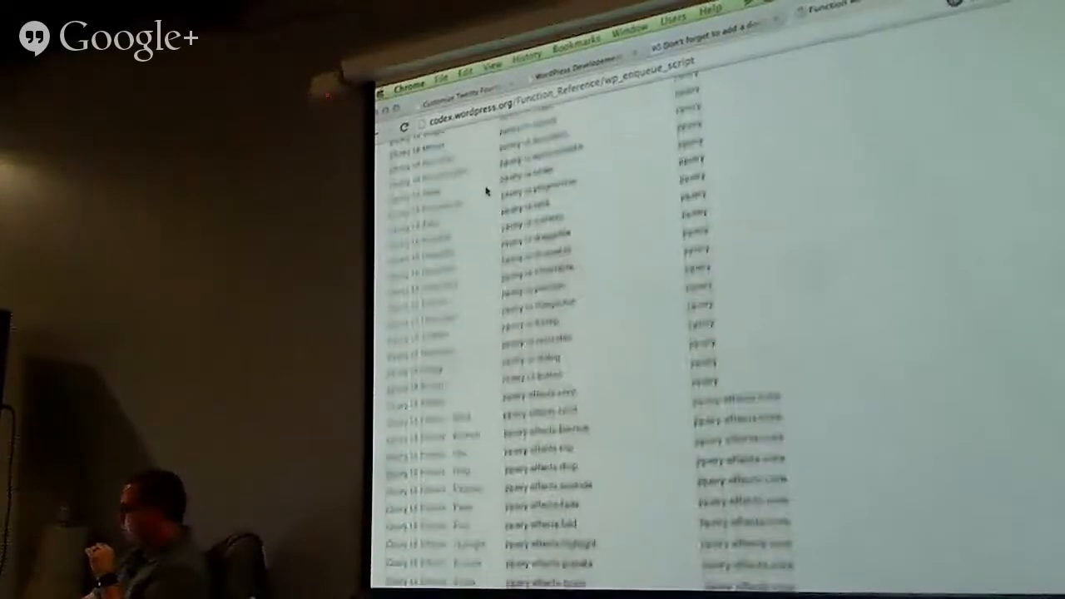
pyautogui.scroll(-3)
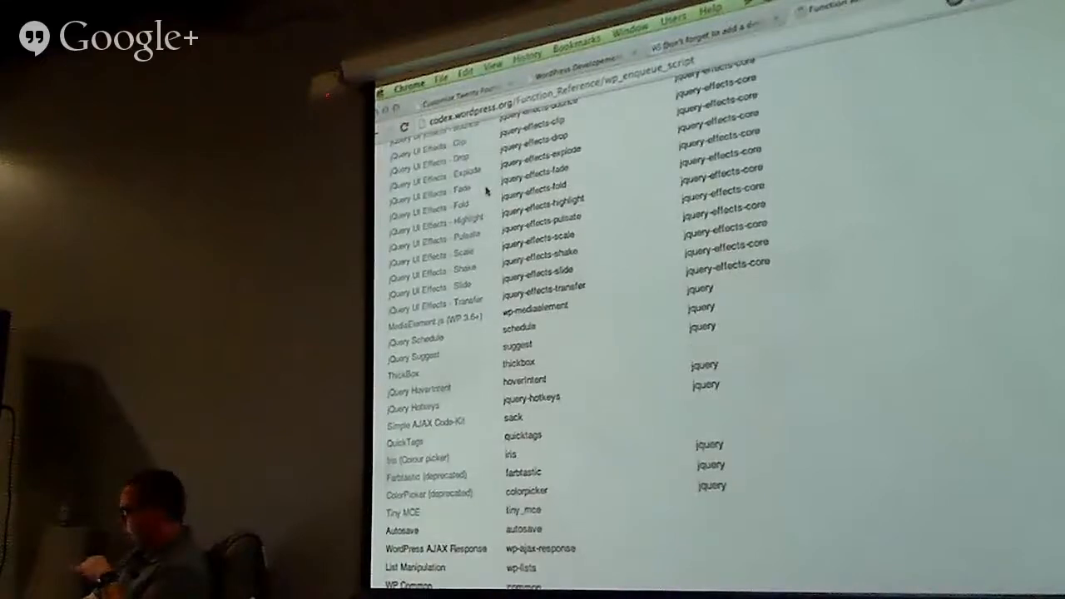
pyautogui.scroll(-3)
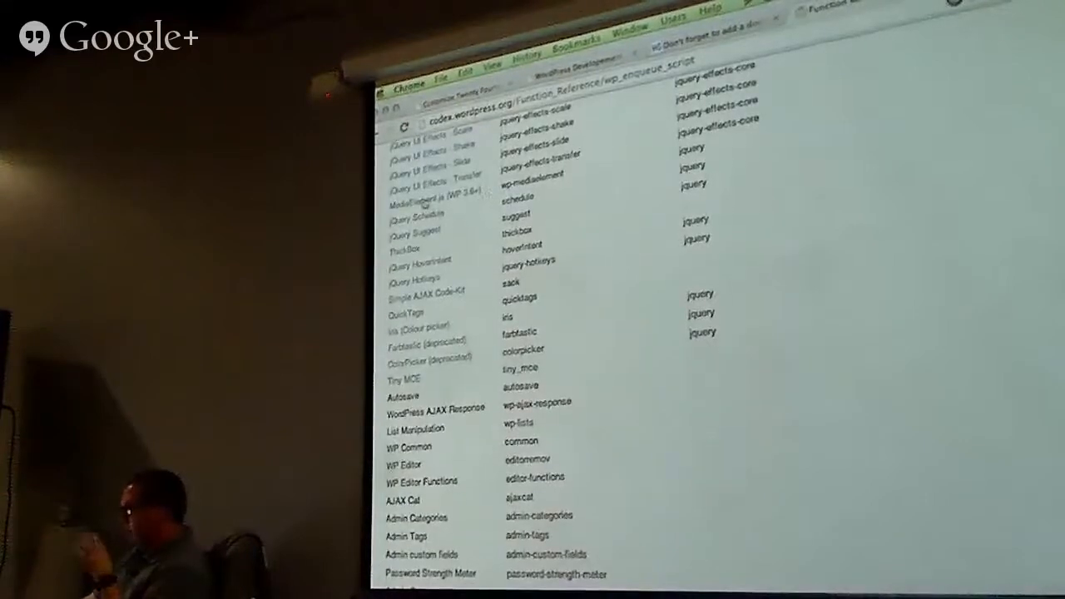
pyautogui.scroll(-3)
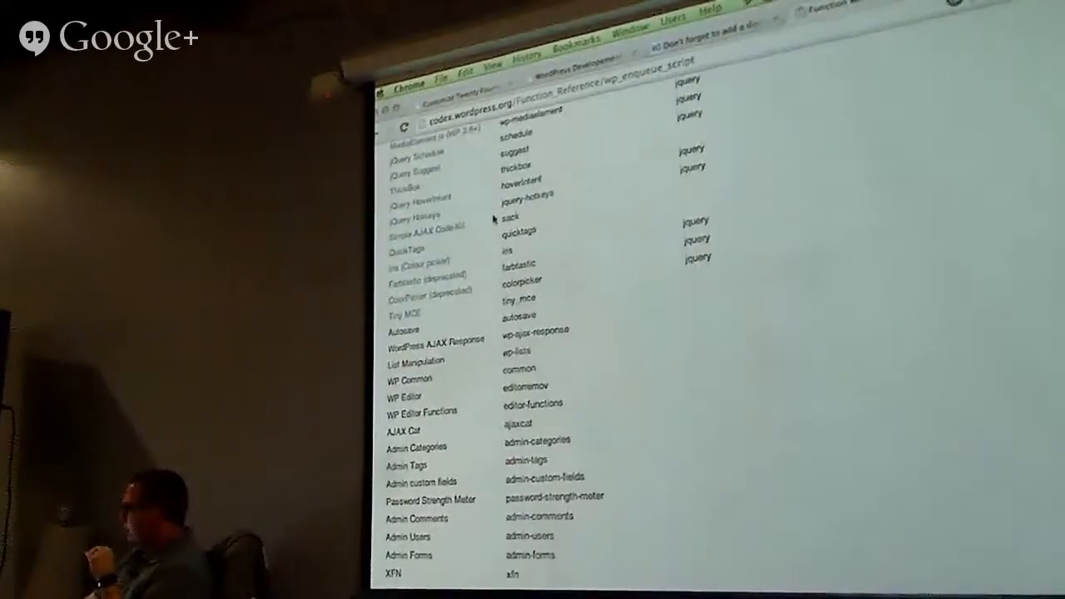
pyautogui.scroll(-3)
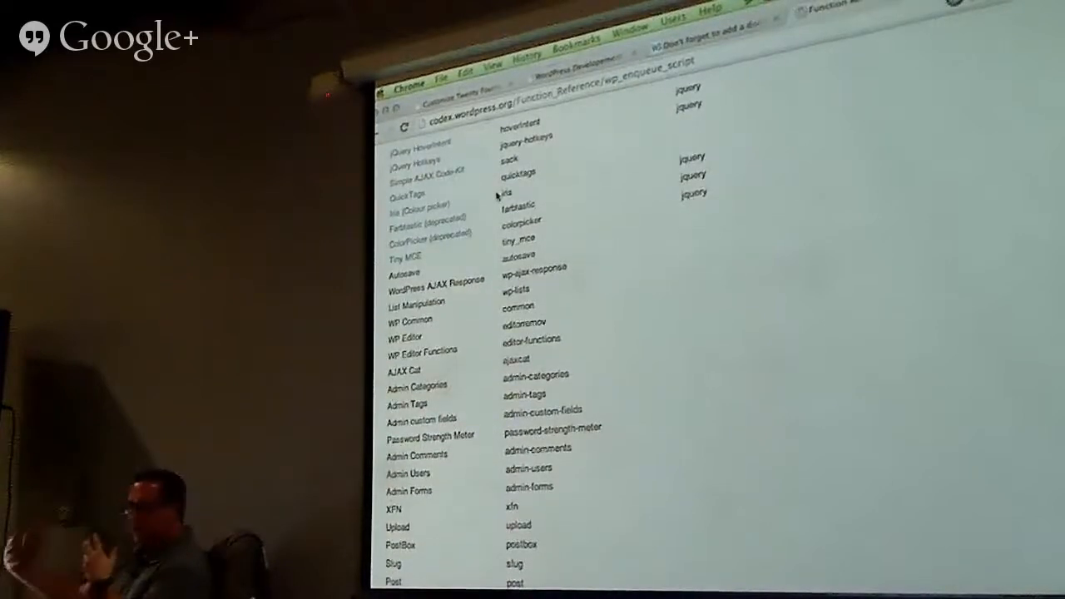
pyautogui.scroll(-3)
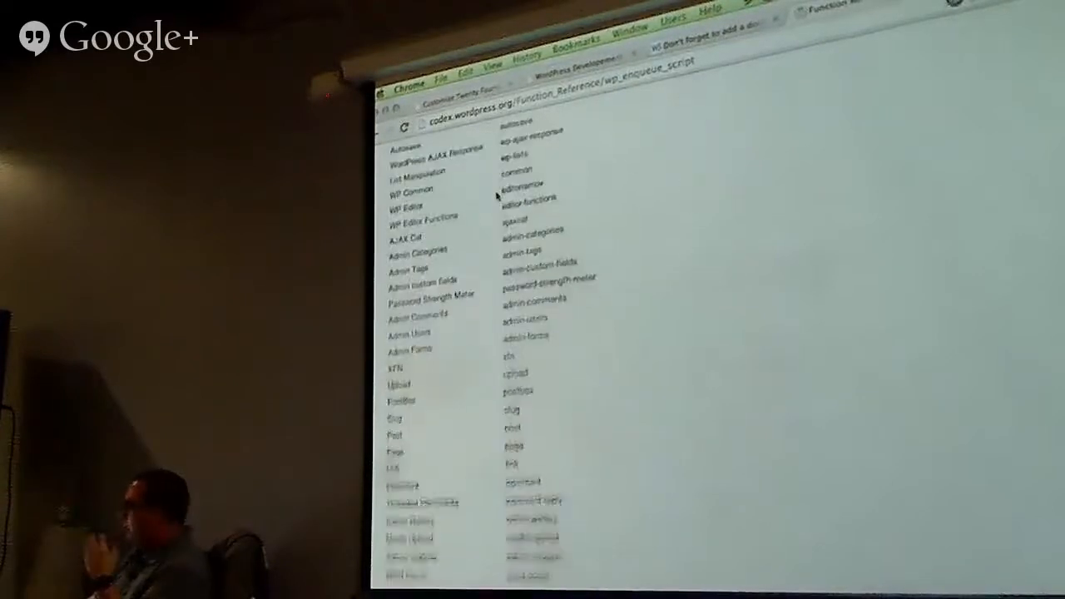
pyautogui.scroll(-3)
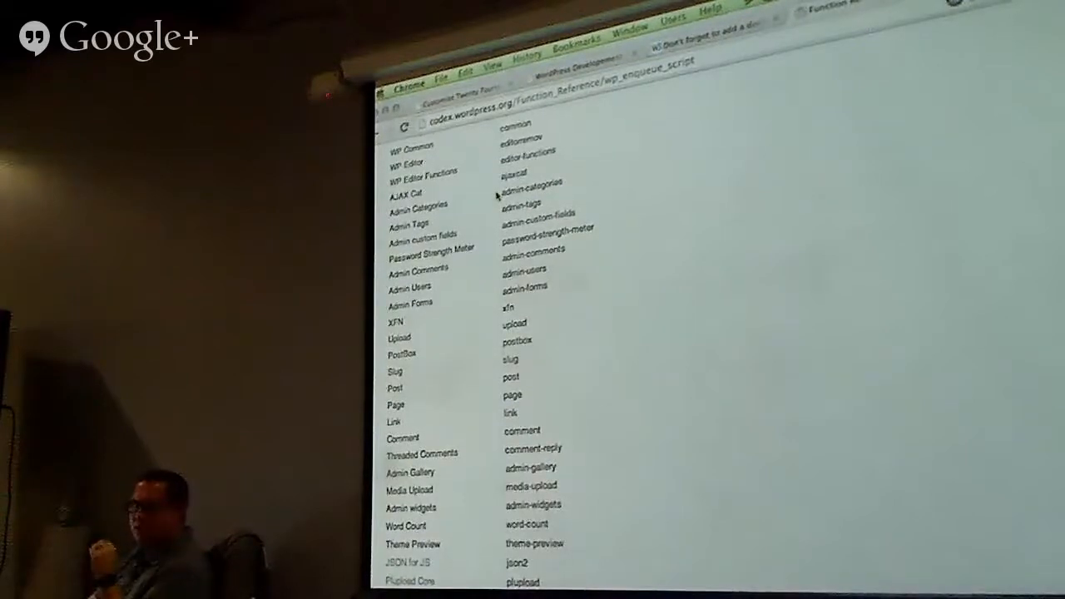
pyautogui.scroll(3)
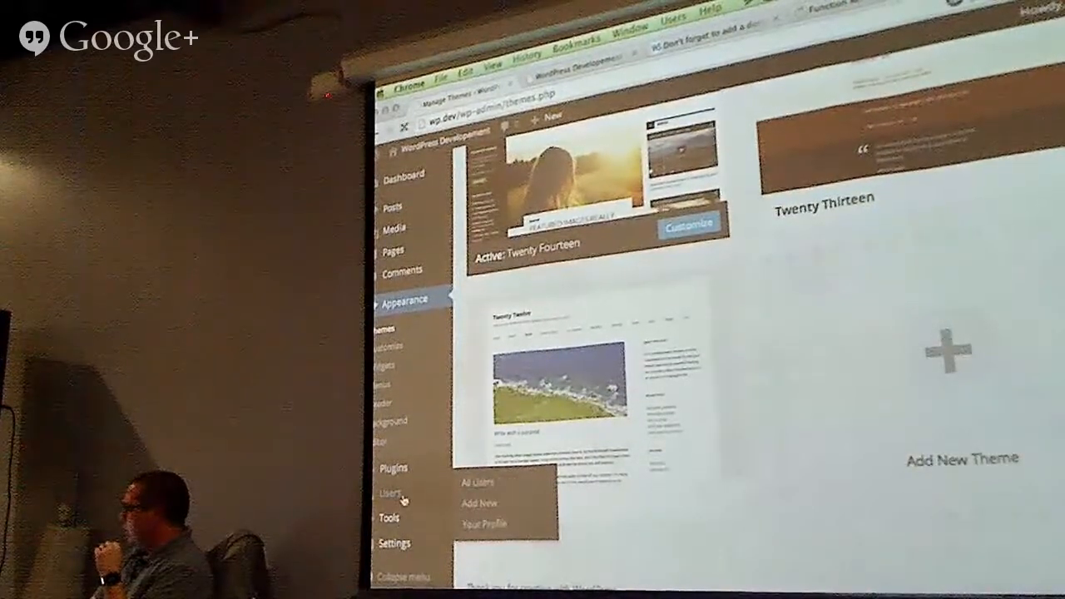
# On Users > Your Profile, preview the Light, Ocean, Midnight, Ectoplasm and Default admin colour schemes.
pyautogui.click(476, 483)
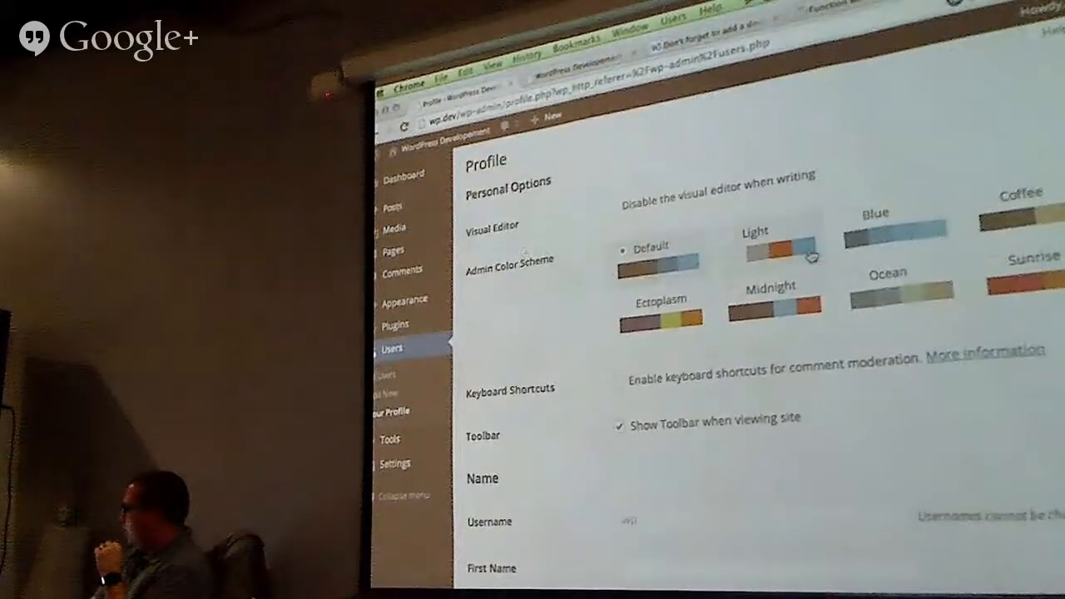
pyautogui.click(727, 236)
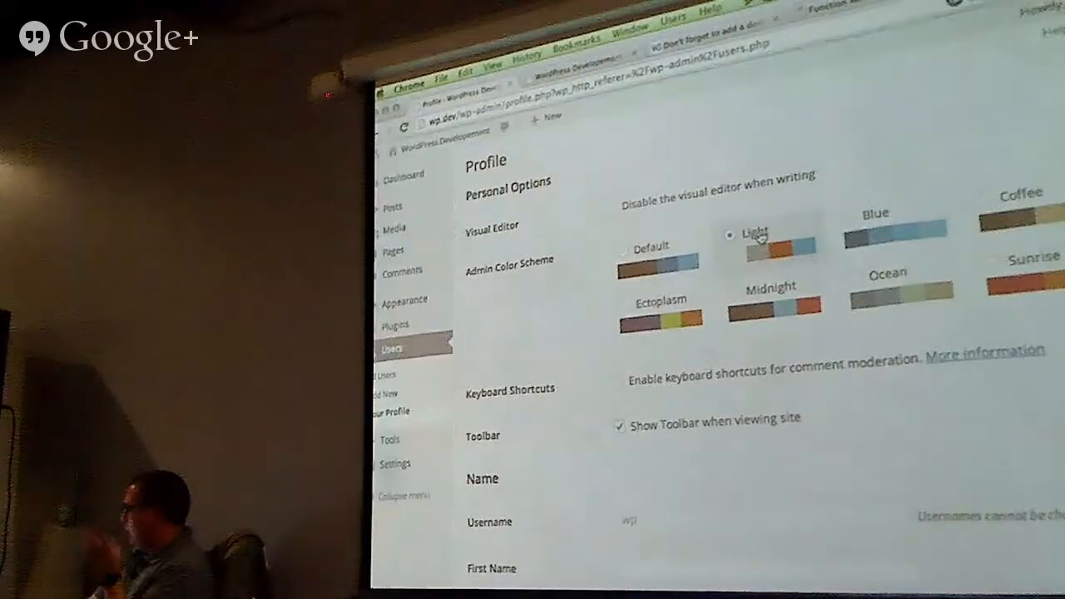
pyautogui.click(849, 216)
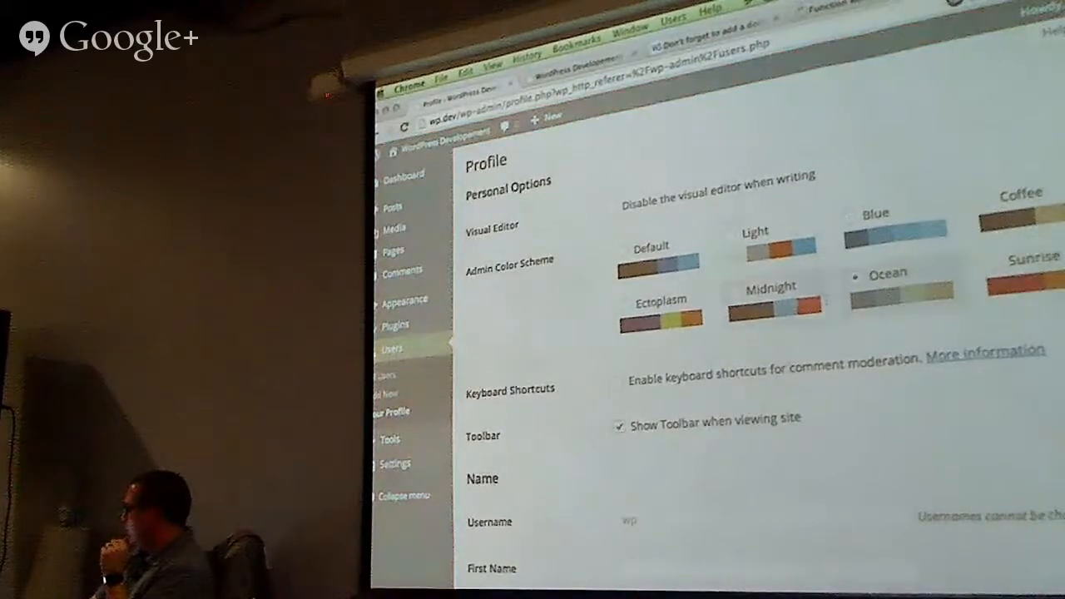
pyautogui.click(733, 292)
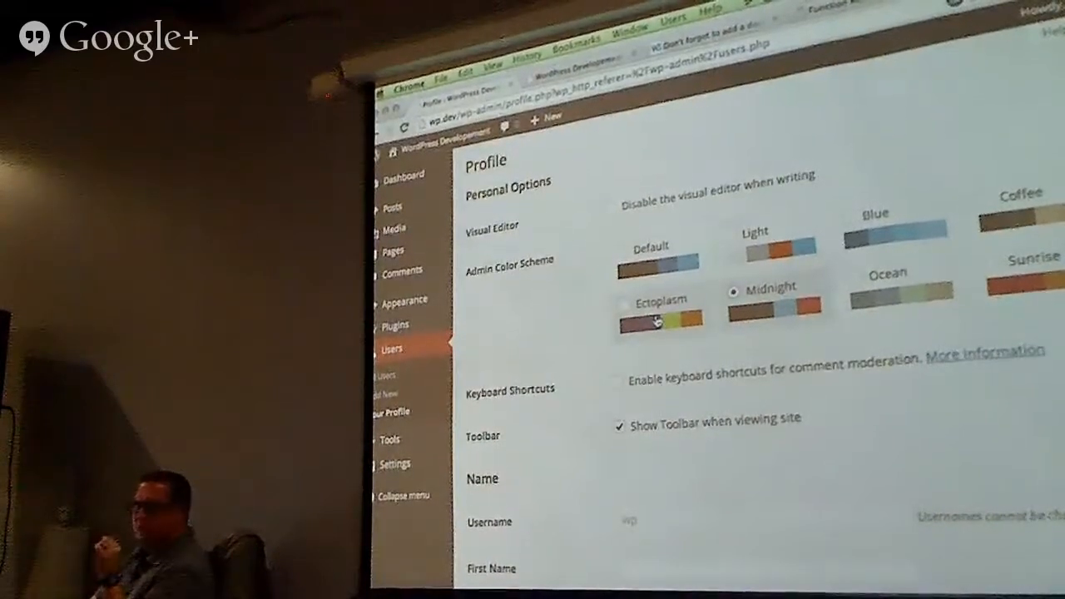
pyautogui.click(626, 300)
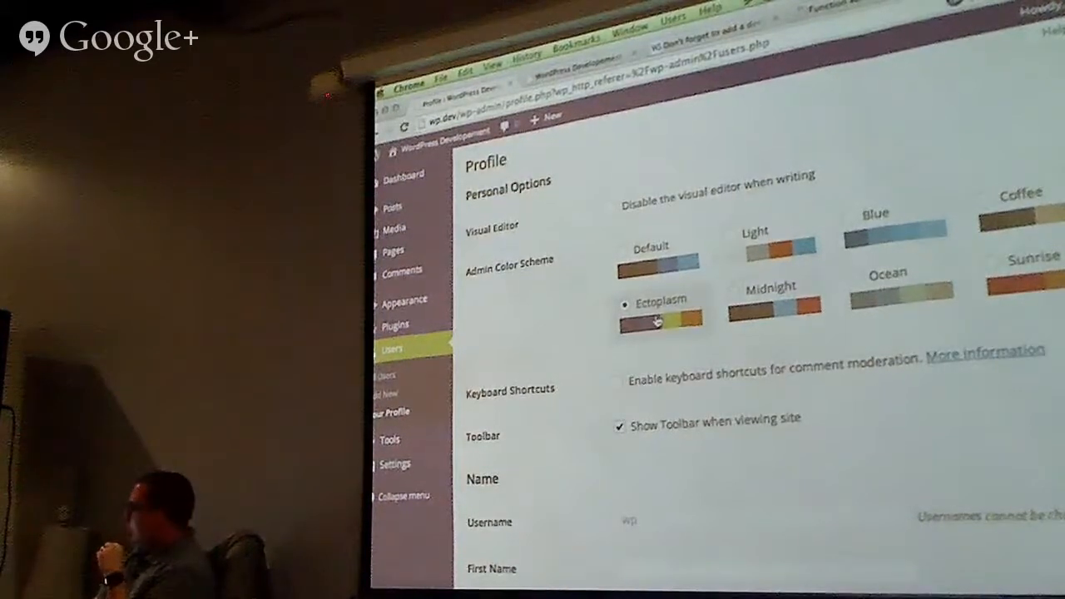
pyautogui.click(626, 250)
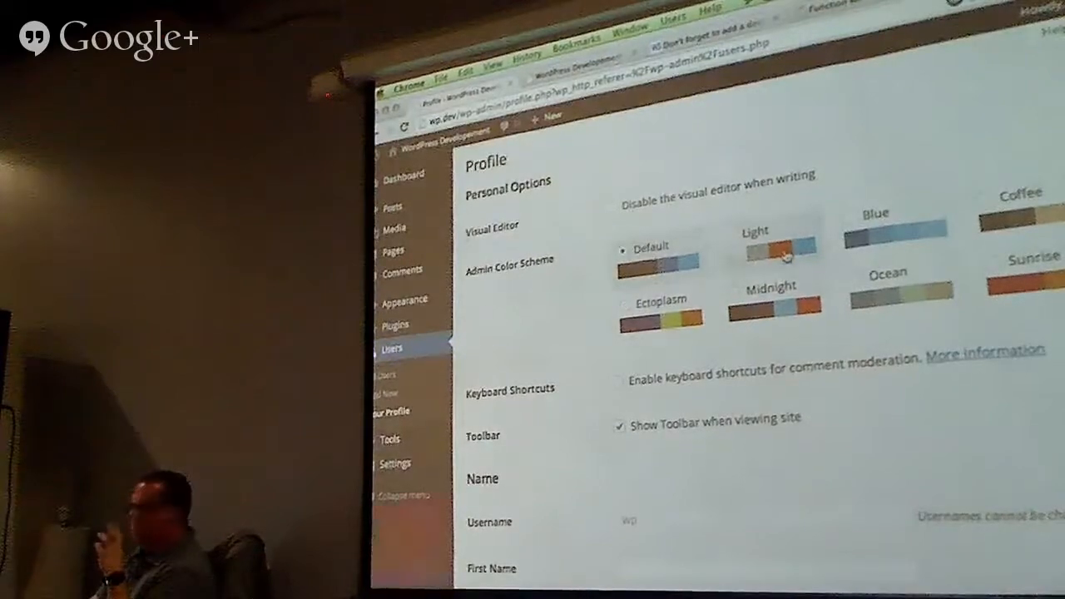
# Preview Light, Coffee, Blue and Default schemes, then leave Ectoplasm selected.
pyautogui.click(728, 233)
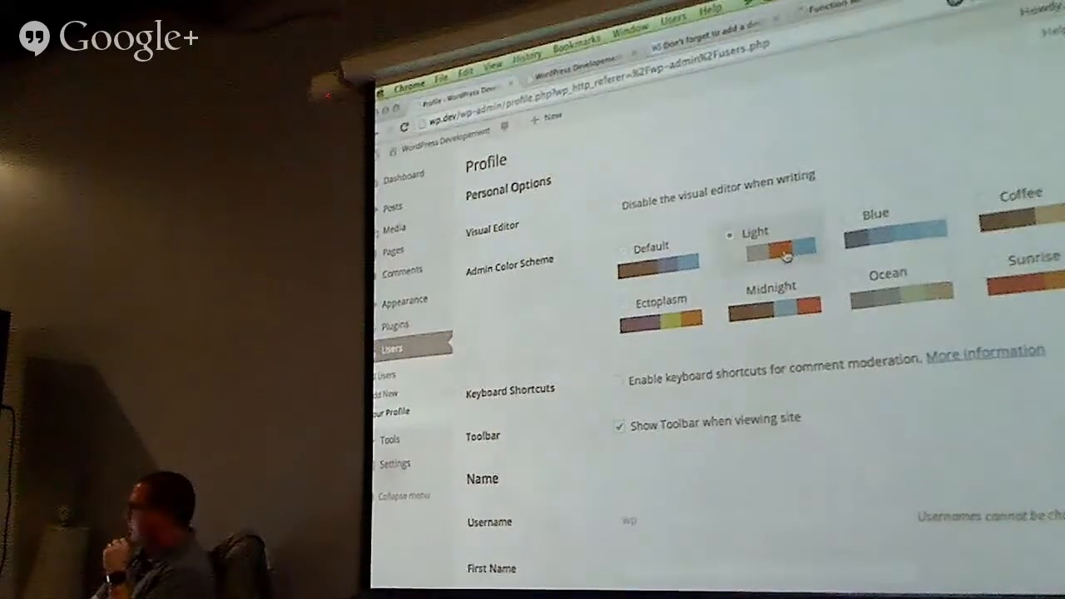
pyautogui.click(869, 215)
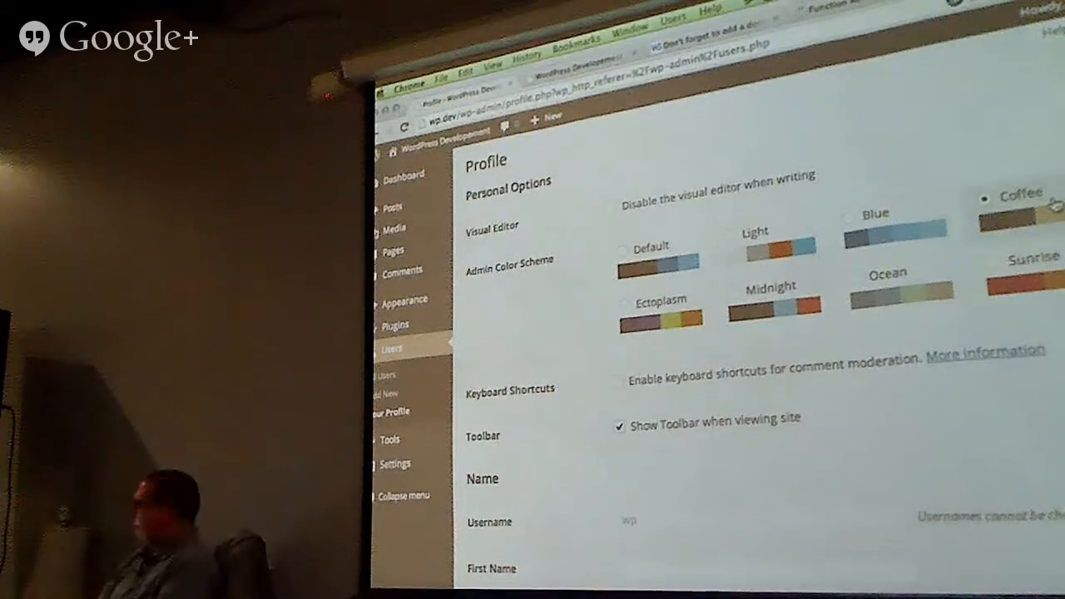
pyautogui.click(849, 217)
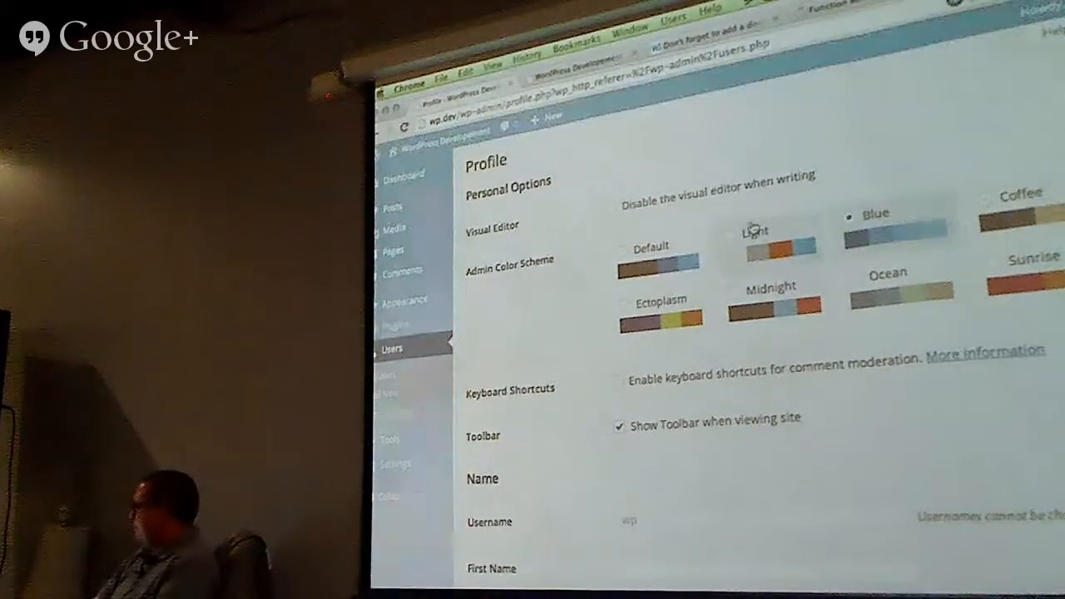
pyautogui.click(626, 251)
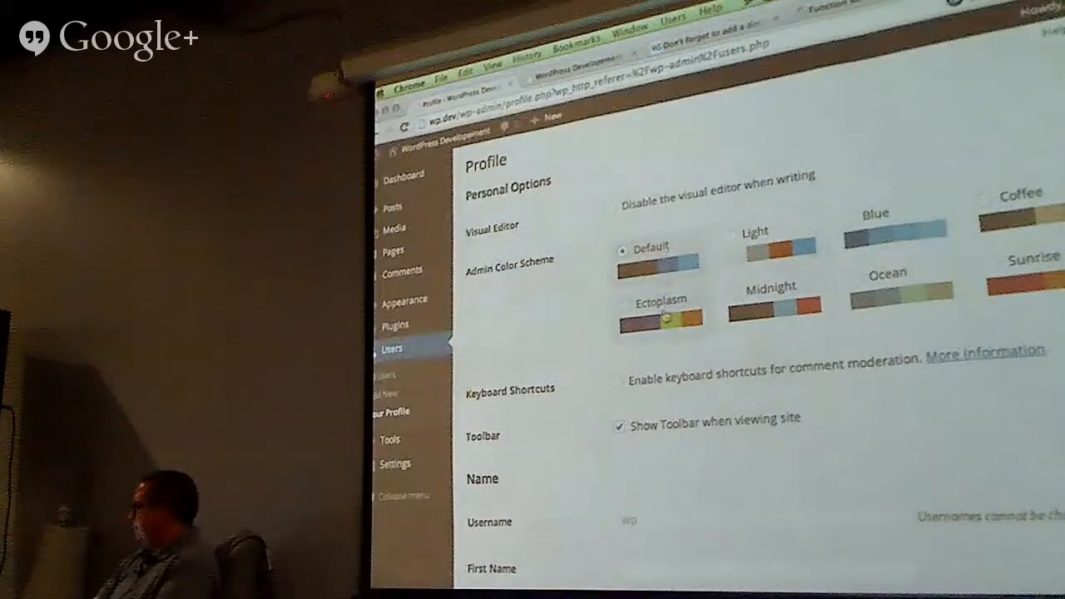
pyautogui.click(626, 303)
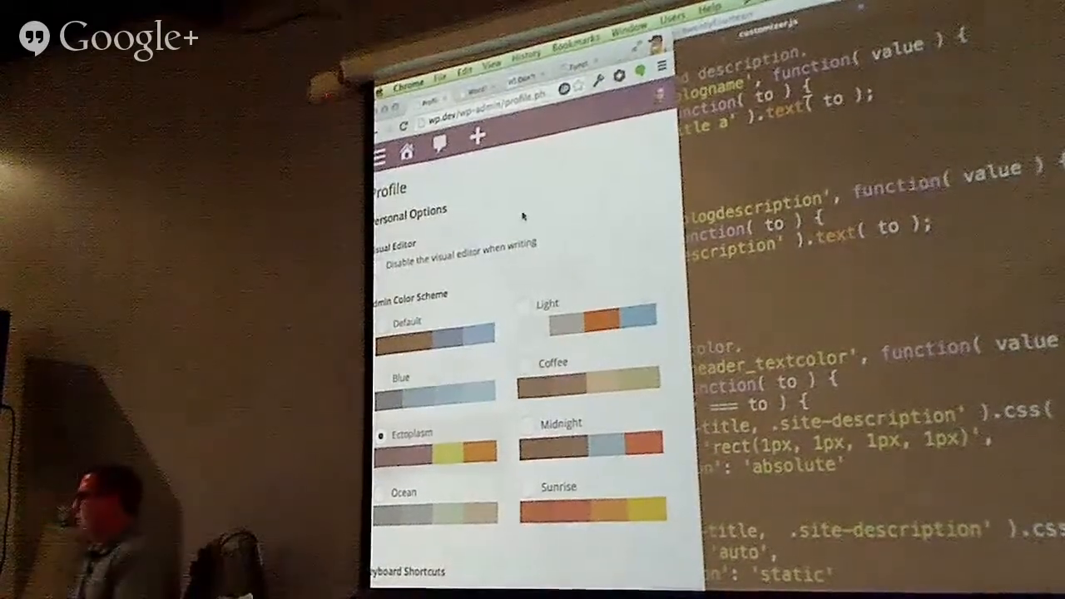
# At phone width, toggle the hamburger icon to expand the responsive admin side menu.
pyautogui.click(380, 154)
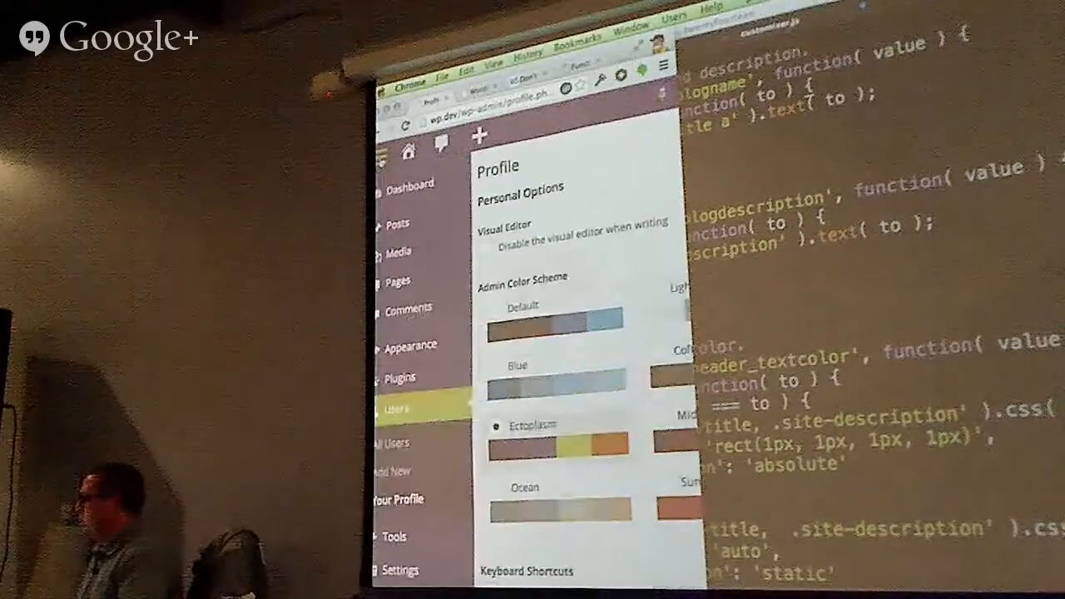
pyautogui.click(380, 151)
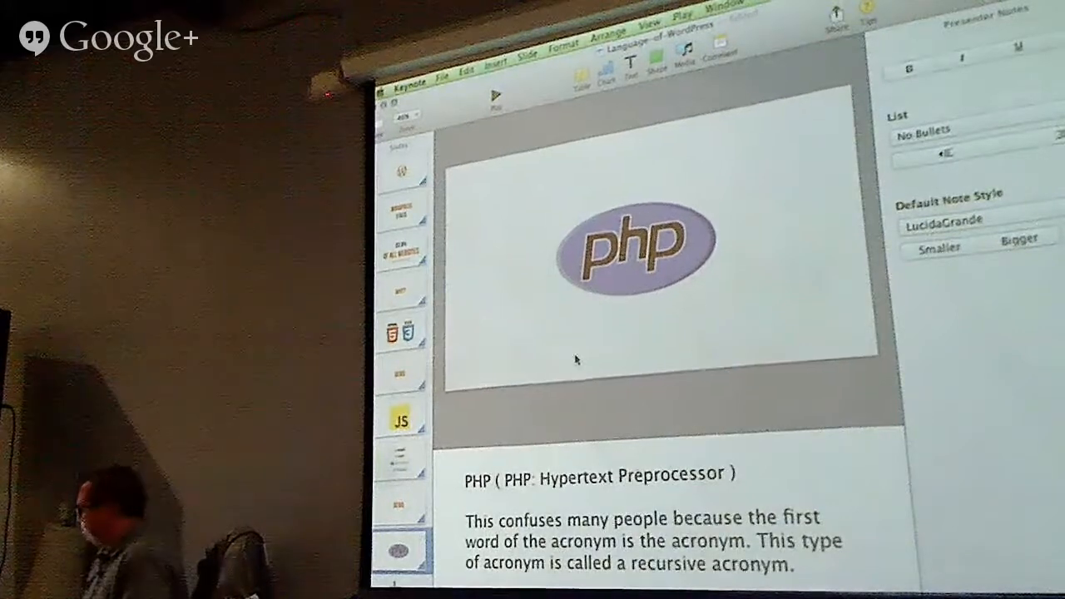
# Scroll the Keynote presenter notes for the PHP recursive-acronym slide.
pyautogui.scroll(-3)
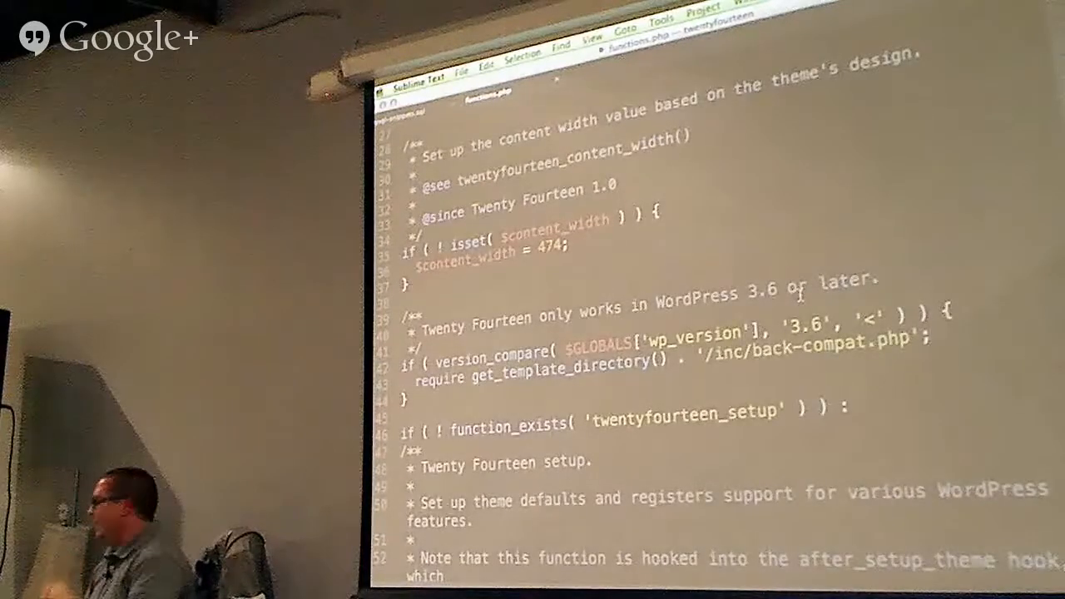
# Scroll functions.php to the twentyfourteen_setup function and its documentation comment.
pyautogui.scroll(-3)
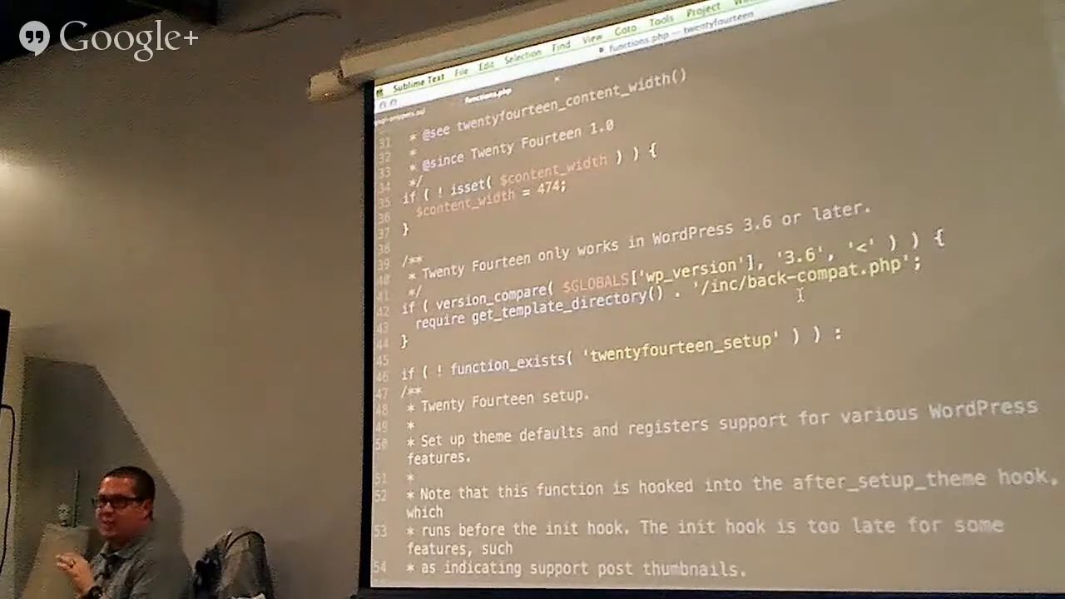
pyautogui.scroll(-3)
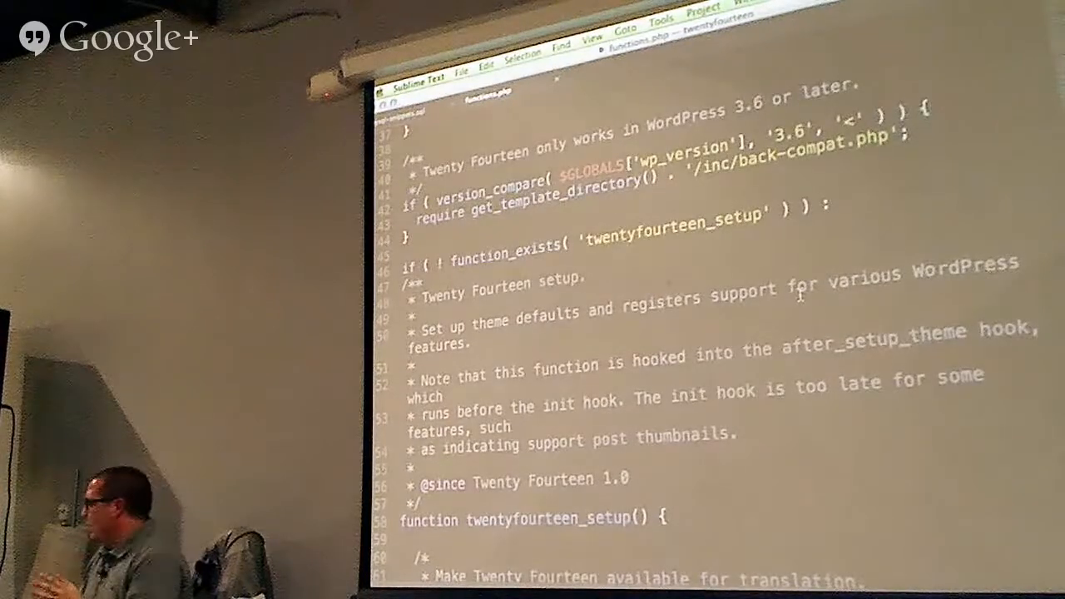
pyautogui.scroll(-3)
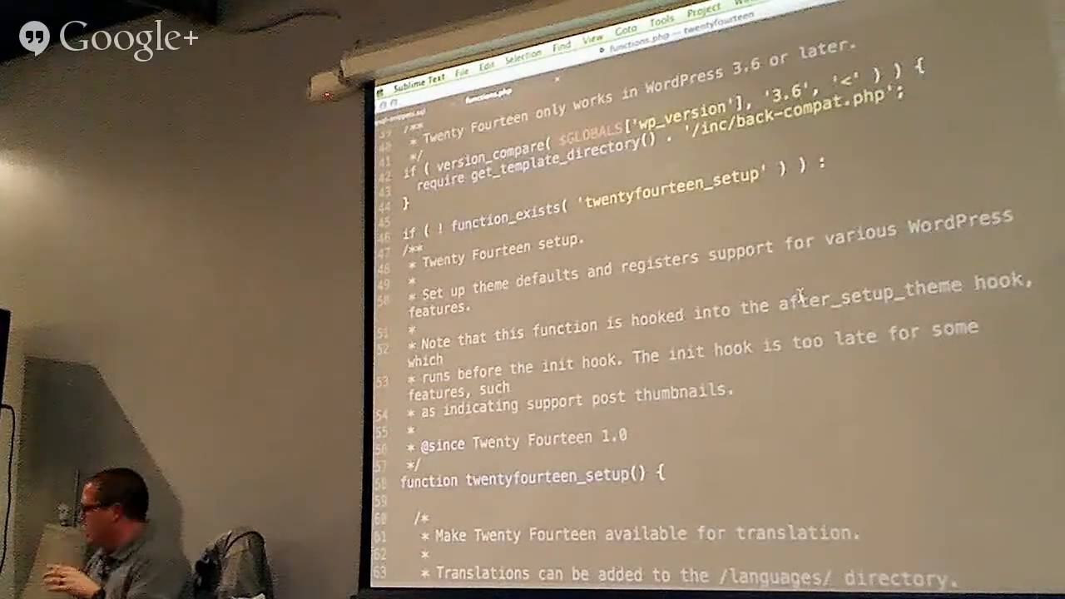
pyautogui.scroll(-3)
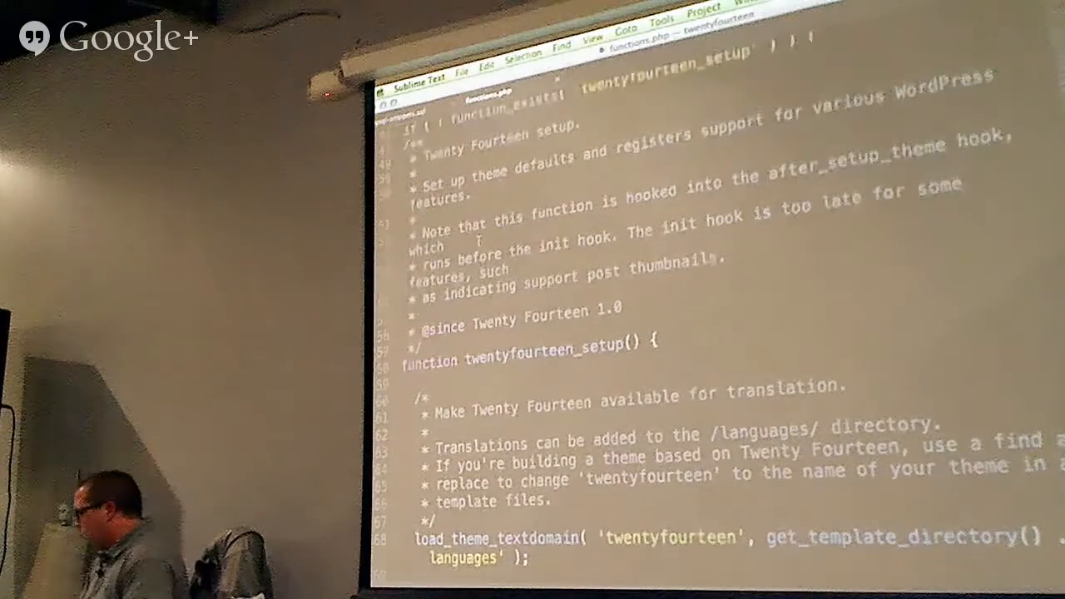
pyautogui.scroll(3)
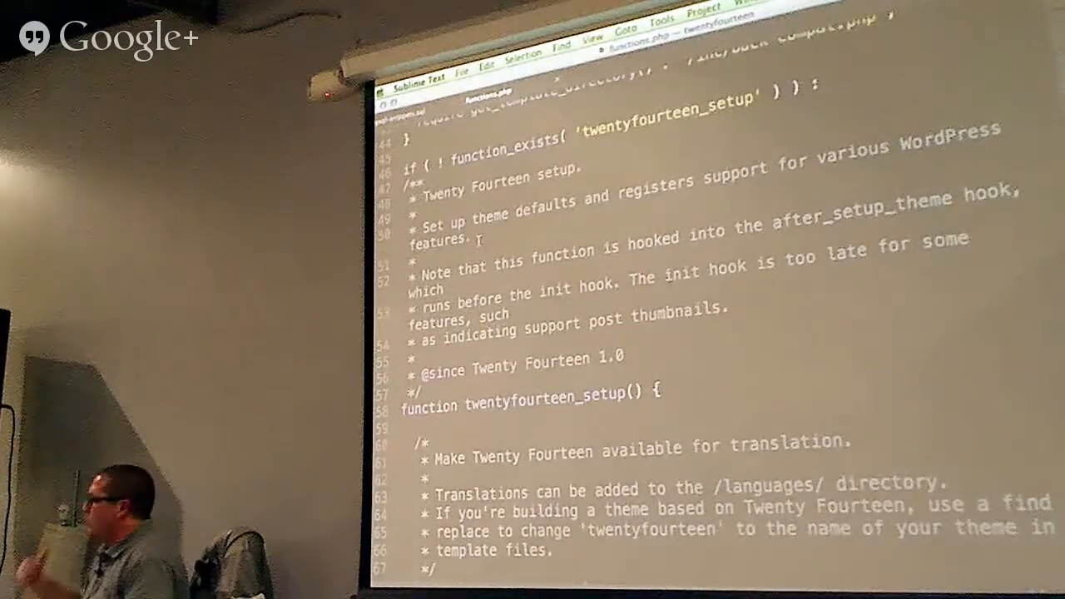
pyautogui.scroll(3)
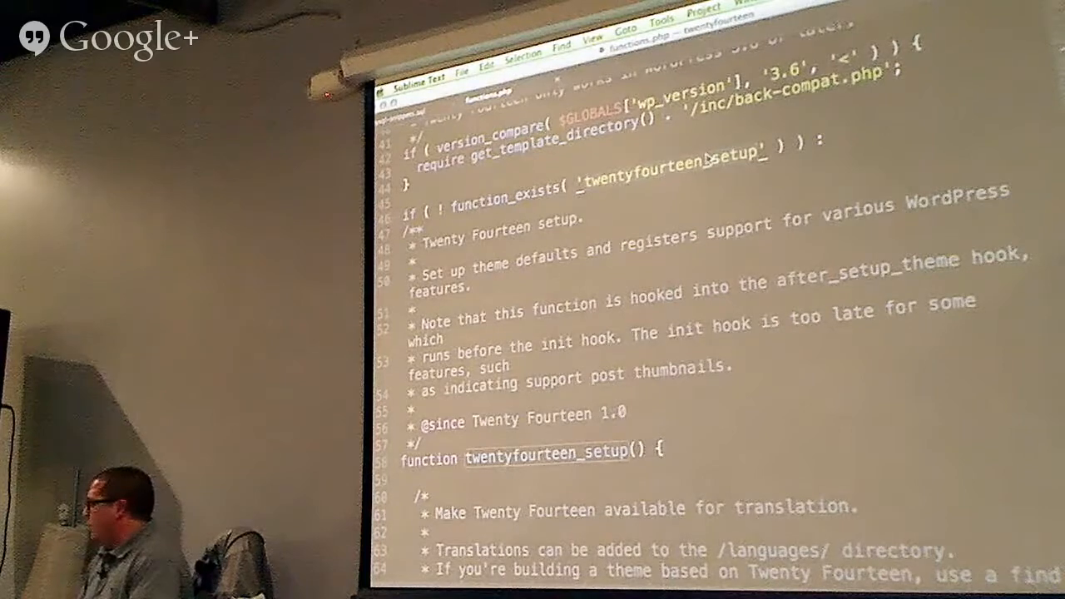
pyautogui.scroll(-3)
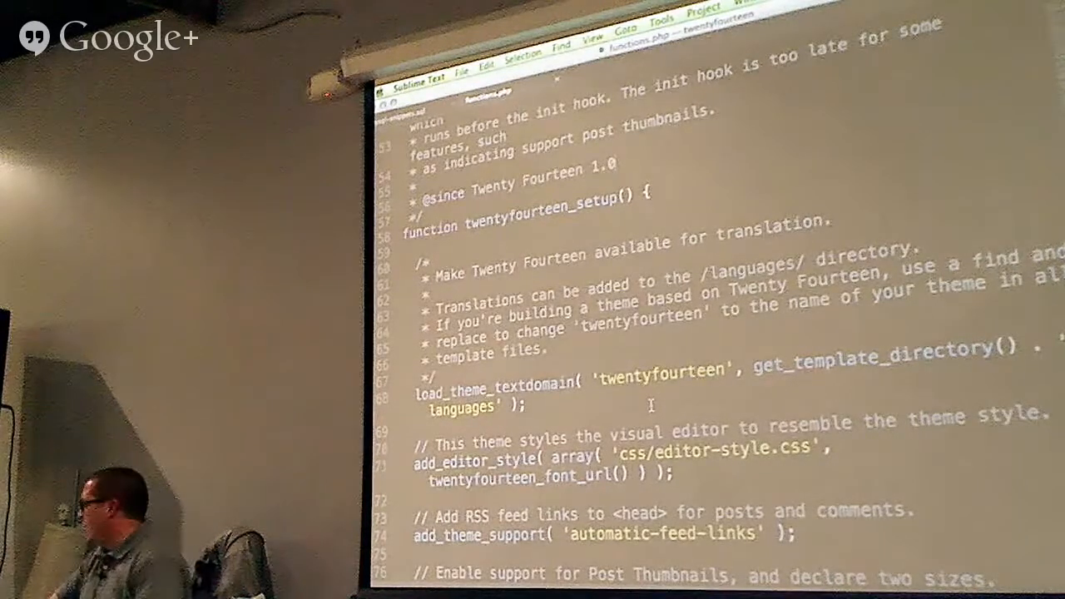
# Scroll past the add_theme_support calls to twentyfourteen_content_width and its template_redirect hook.
pyautogui.scroll(-3)
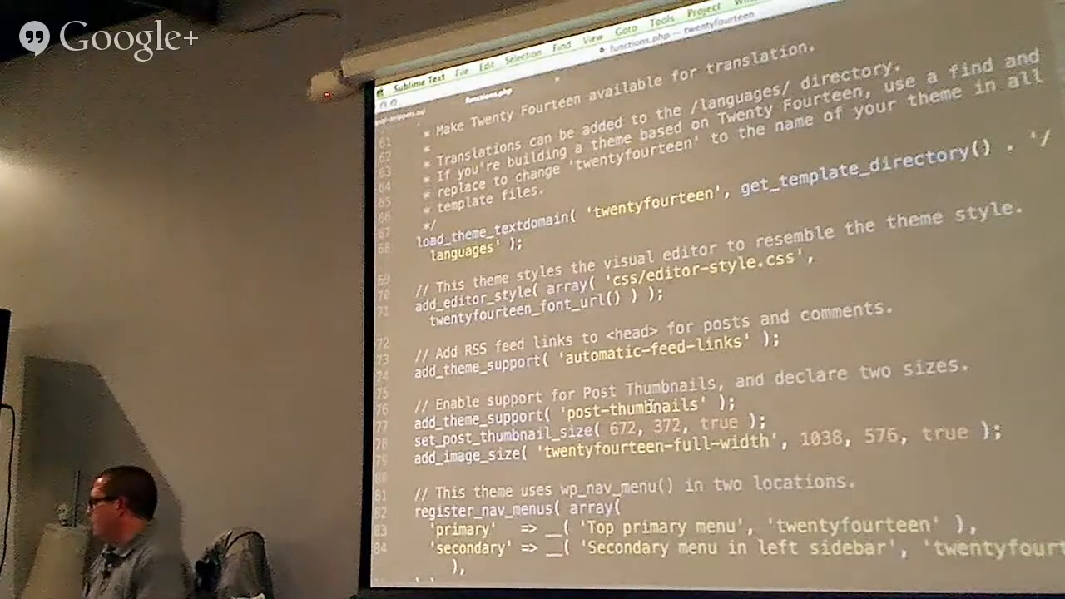
pyautogui.scroll(-3)
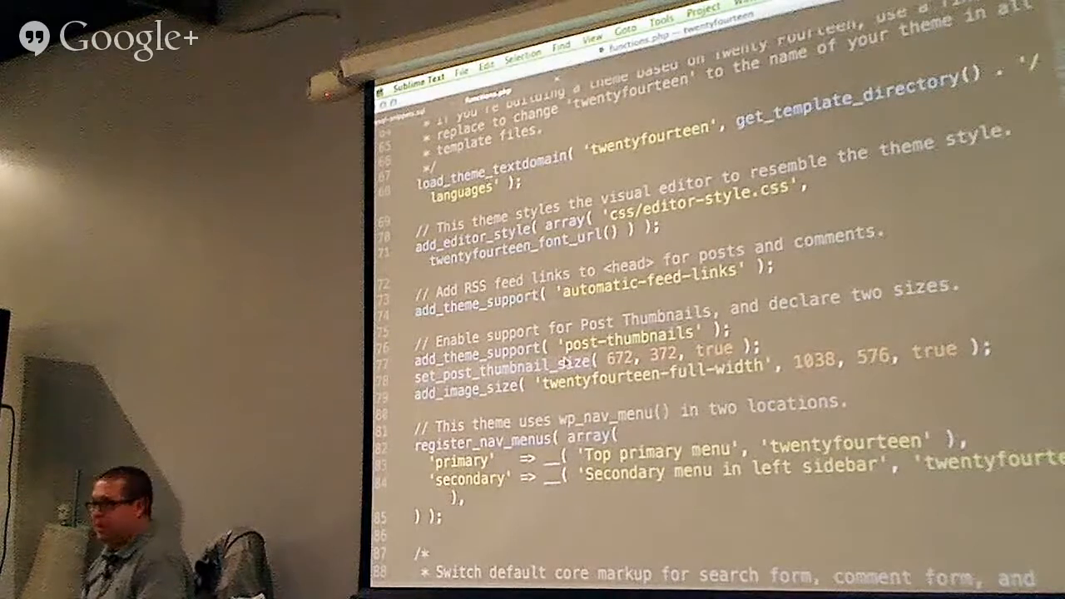
pyautogui.scroll(-3)
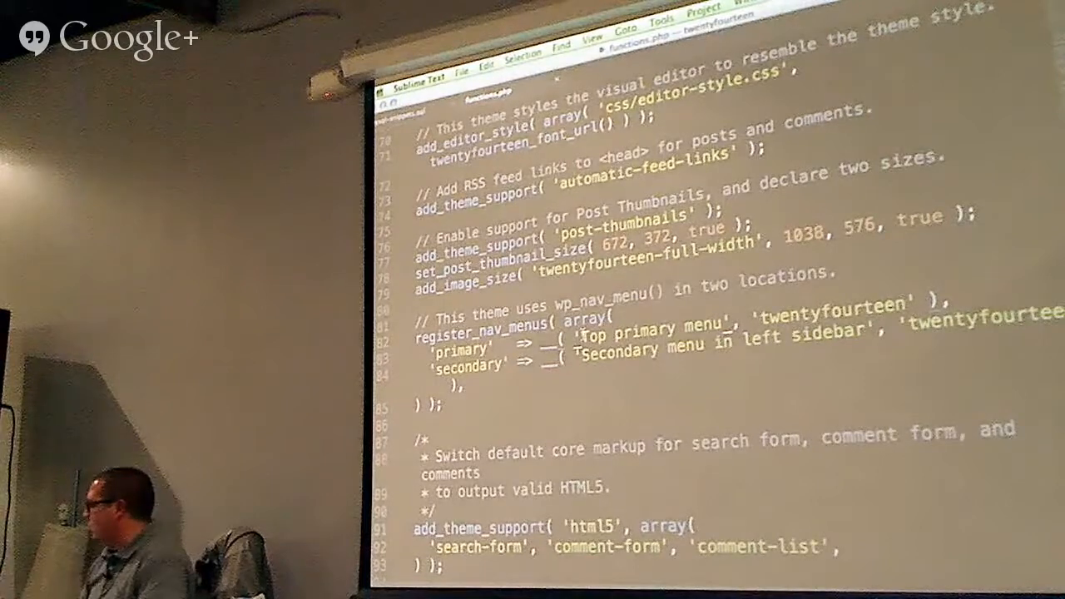
pyautogui.scroll(-3)
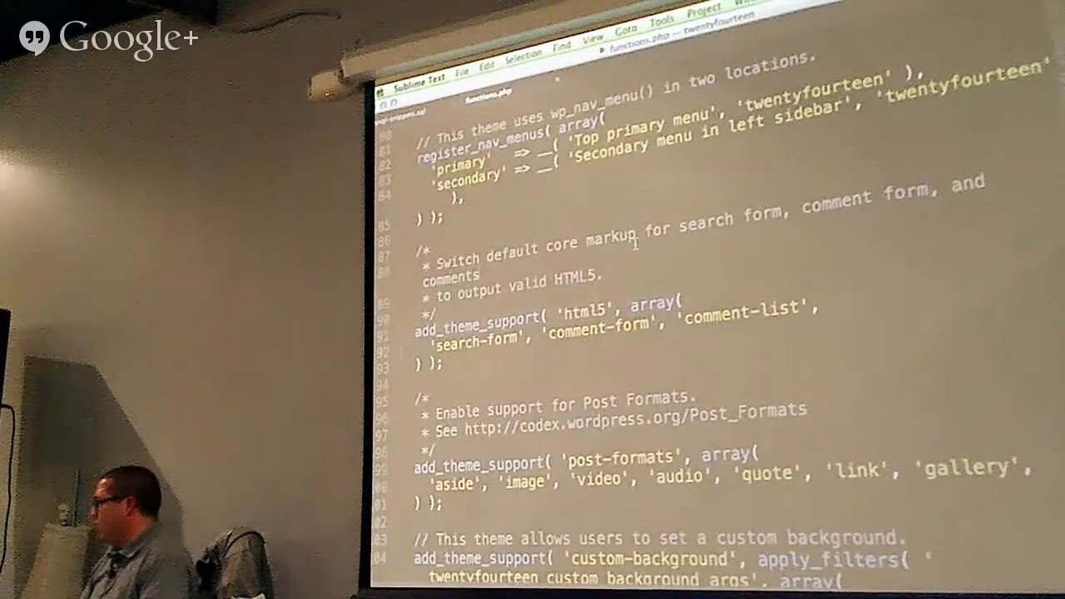
pyautogui.scroll(-3)
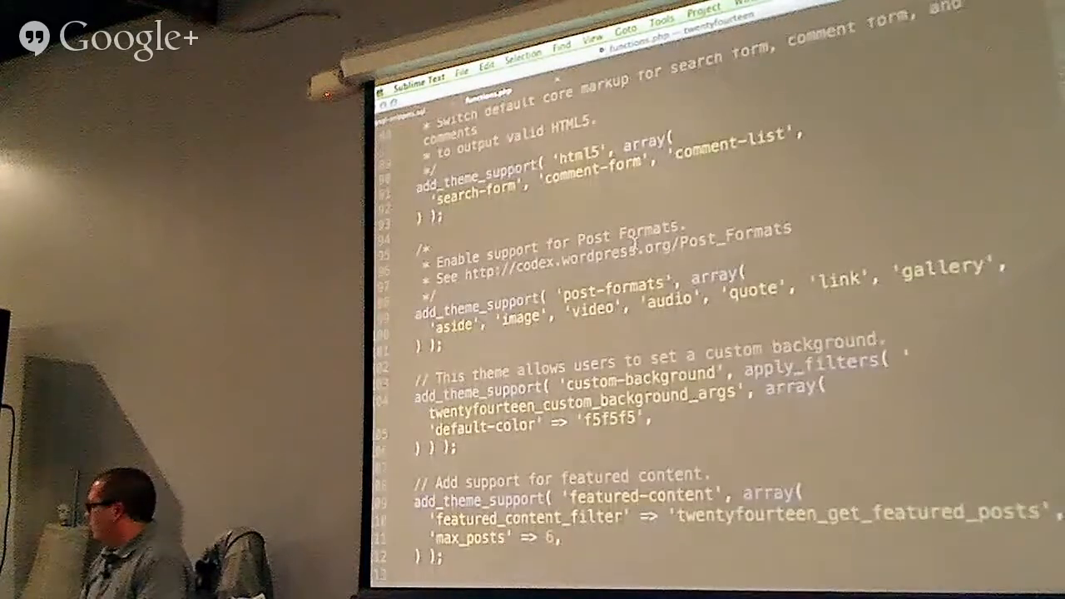
pyautogui.scroll(-3)
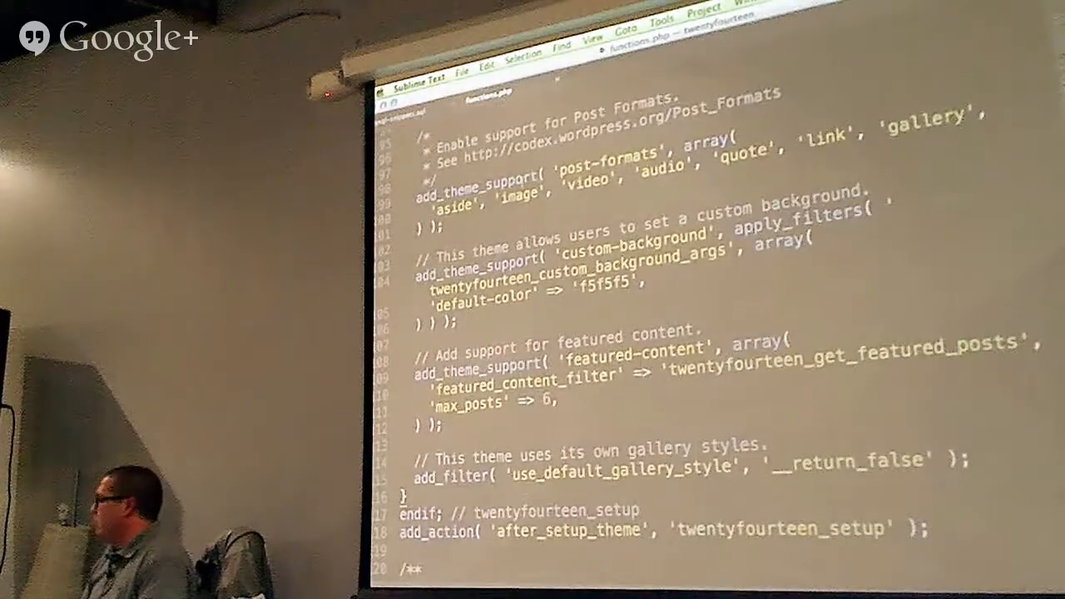
pyautogui.scroll(-3)
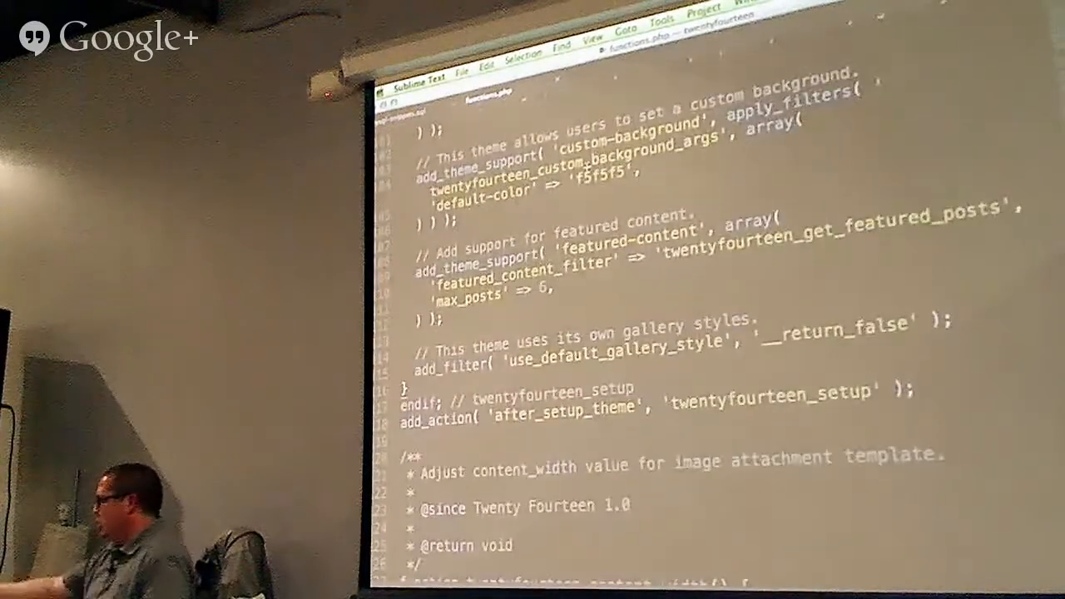
pyautogui.scroll(-3)
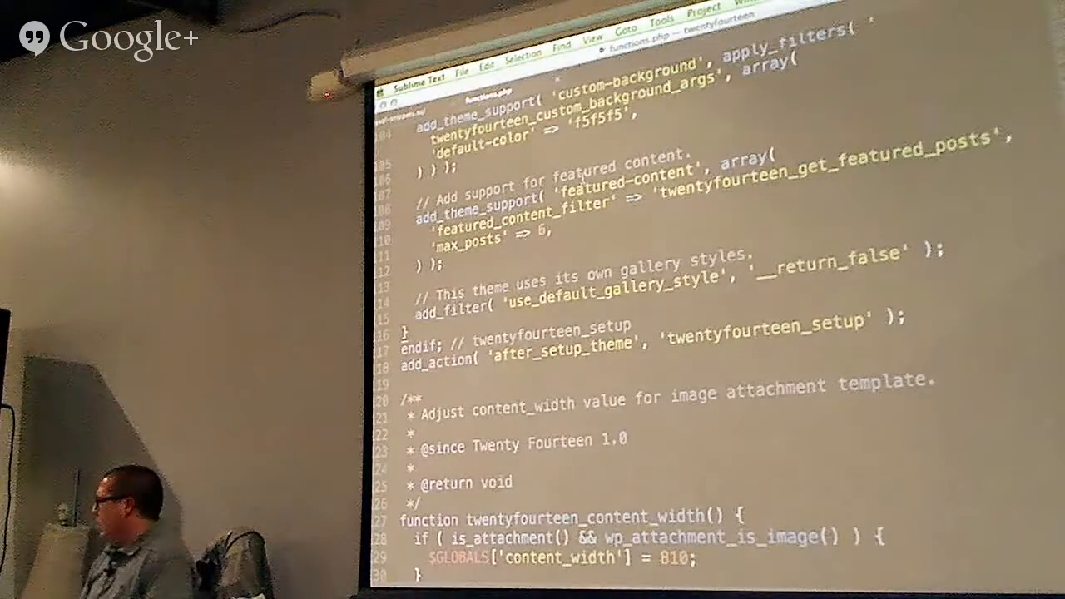
pyautogui.scroll(-3)
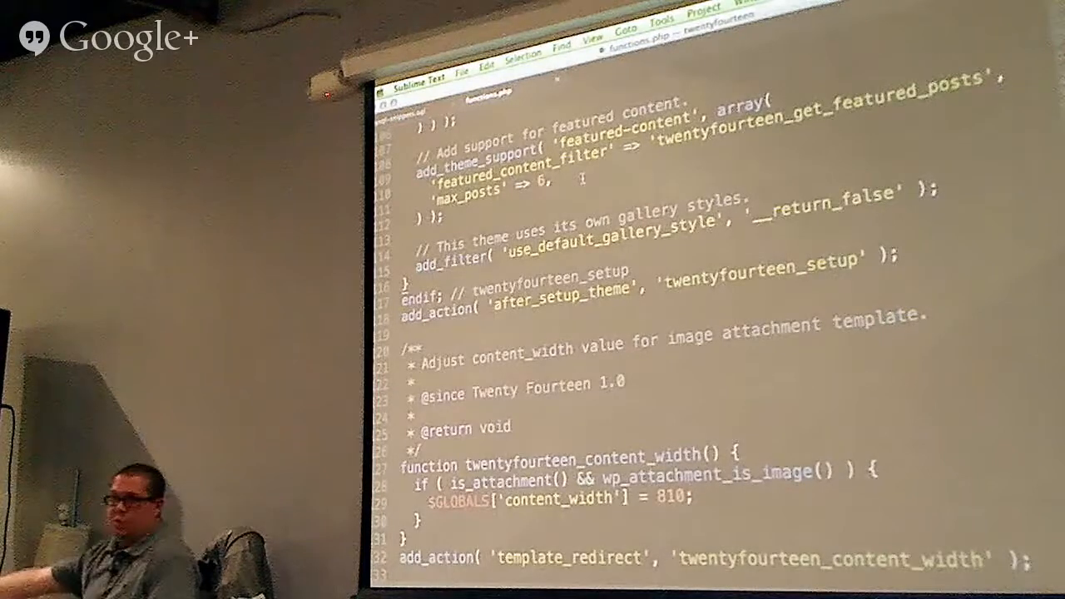